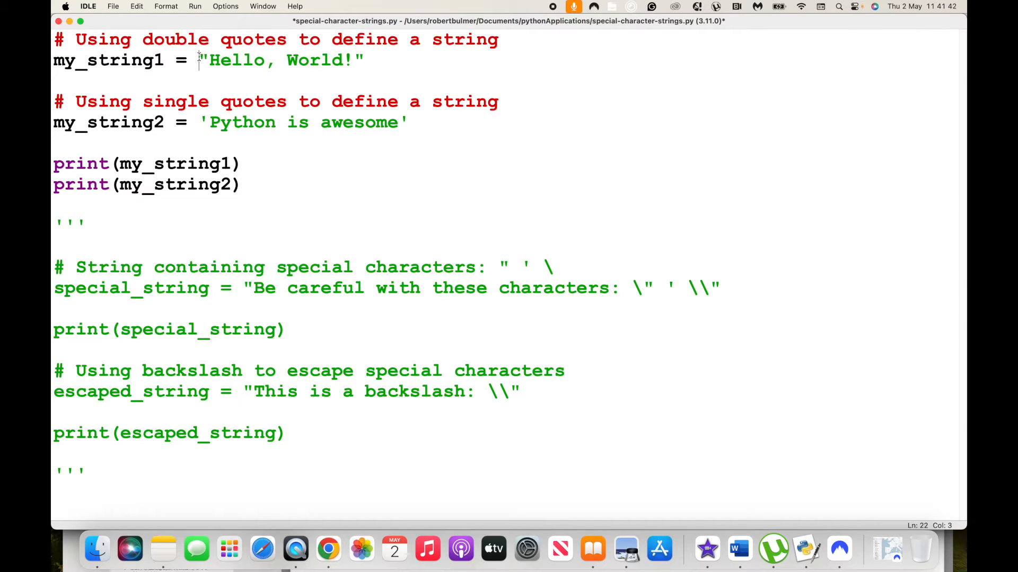
Save the quoted-strings script and run it, printing Hello, World! and Python is awesome
{"action": "left_click", "coordinate": [202, 121]}
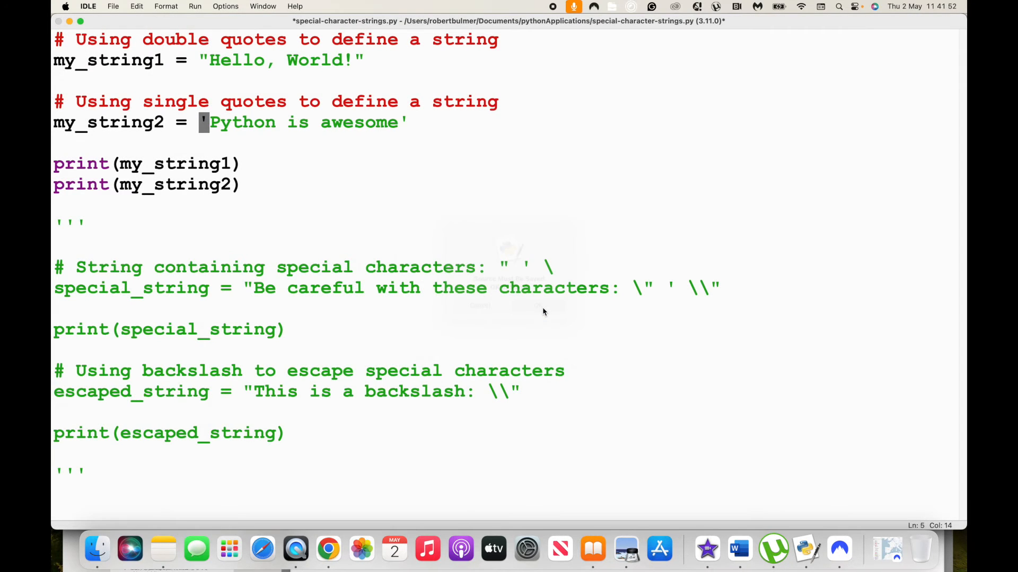
{"action": "key", "text": "f5"}
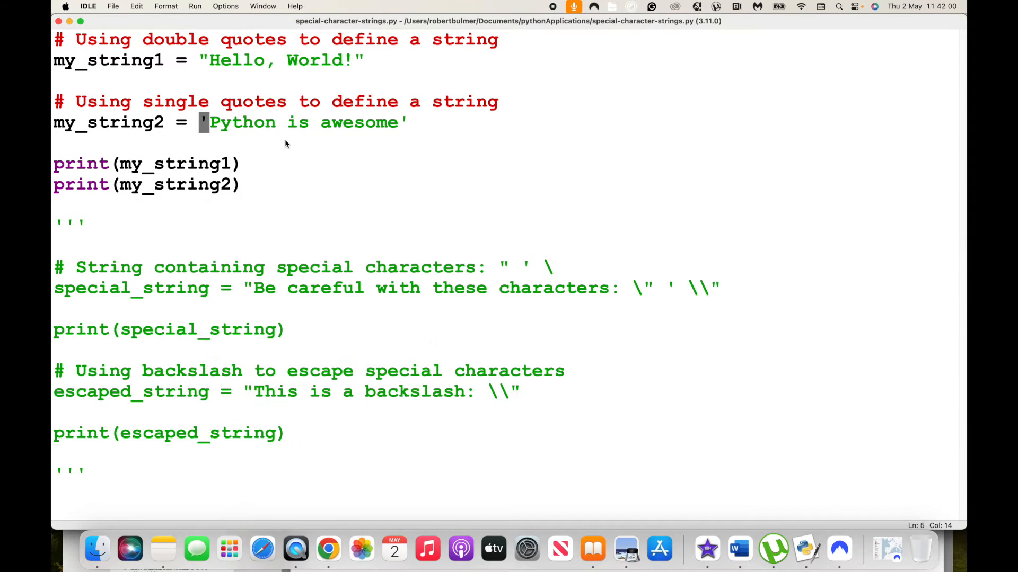
{"action": "key", "text": "F5"}
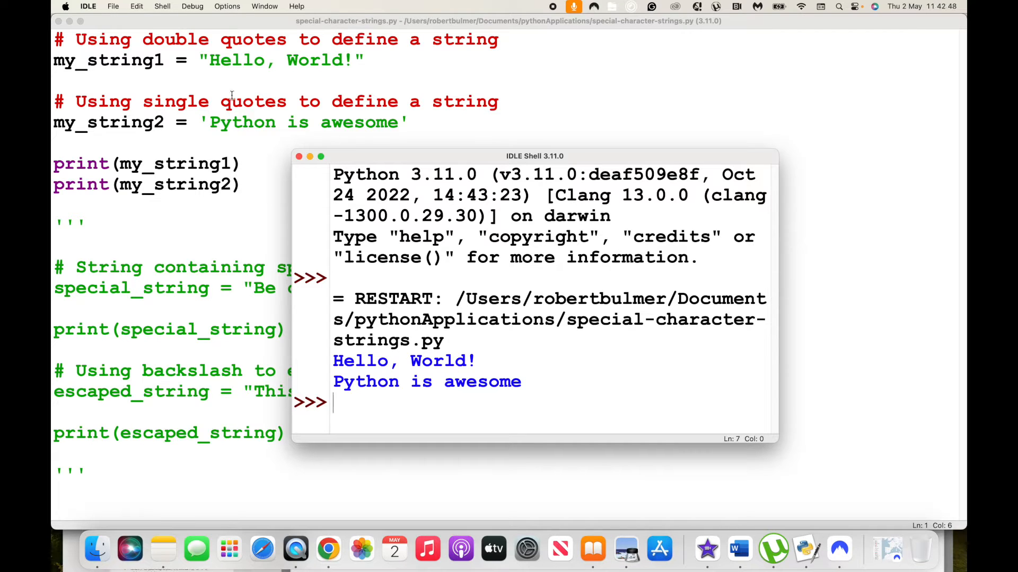
{"action": "mouse_move", "coordinate": [253, 149]}
{"action": "type", "text": "'''"}
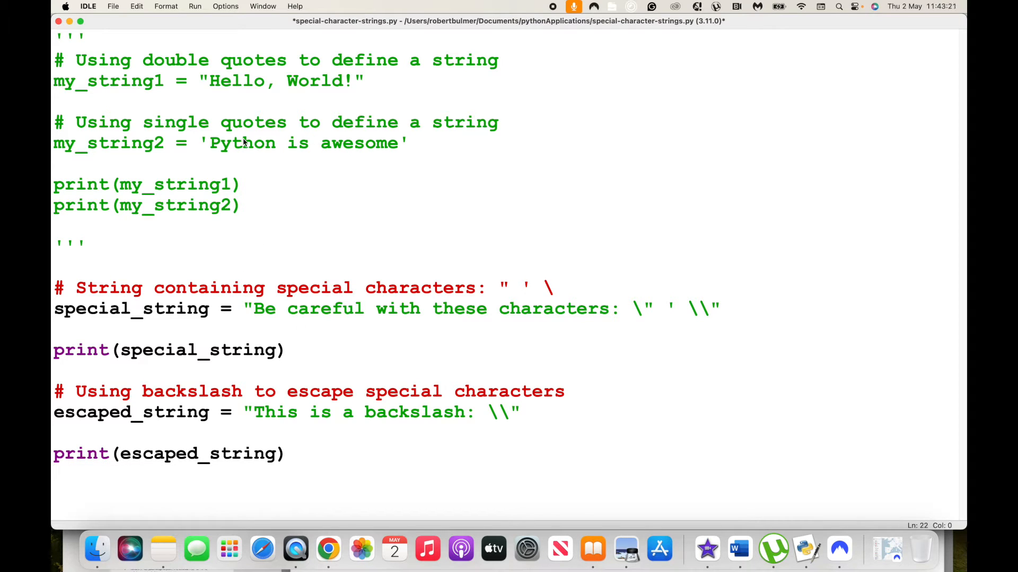
Run the script so the escaped quote and backslash strings print in the shell
{"action": "key", "text": "F5"}
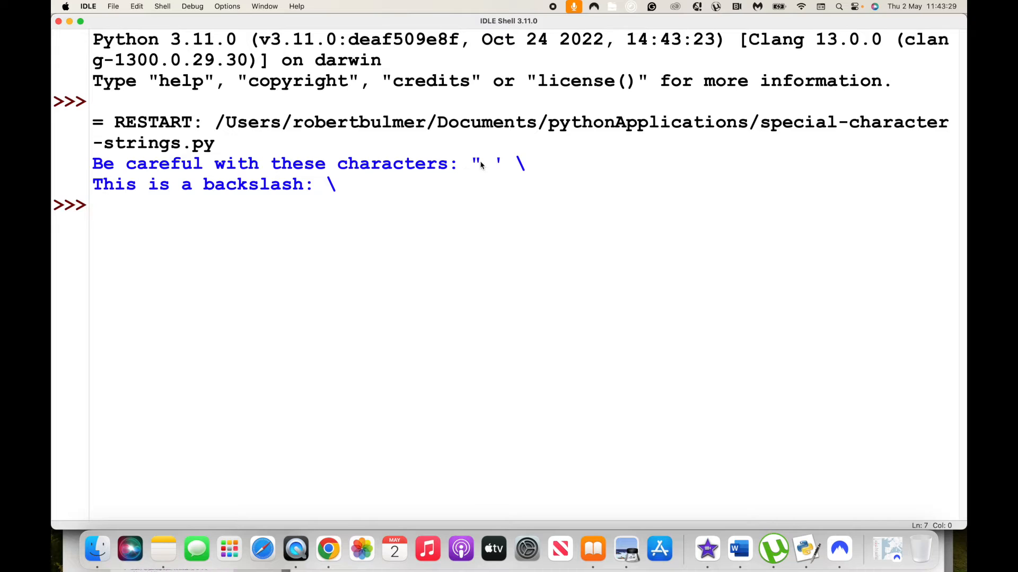
{"action": "mouse_move", "coordinate": [525, 195]}
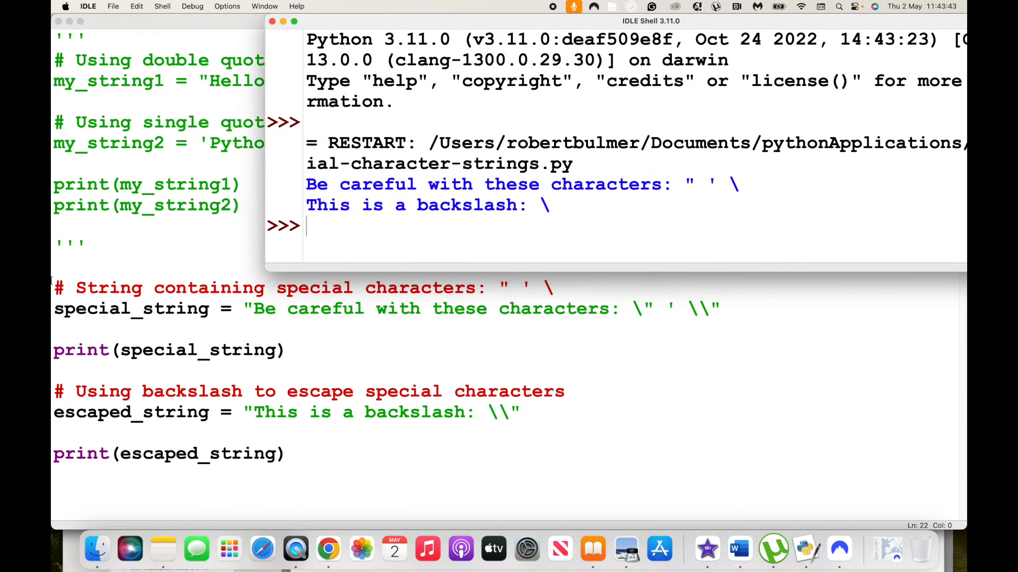
{"action": "mouse_move", "coordinate": [649, 349]}
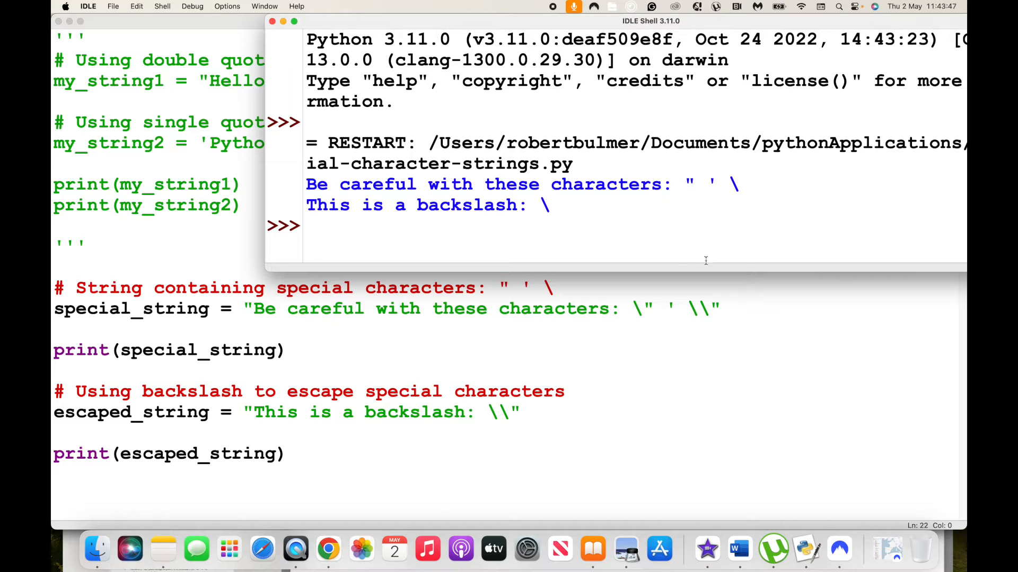
{"action": "mouse_move", "coordinate": [643, 309]}
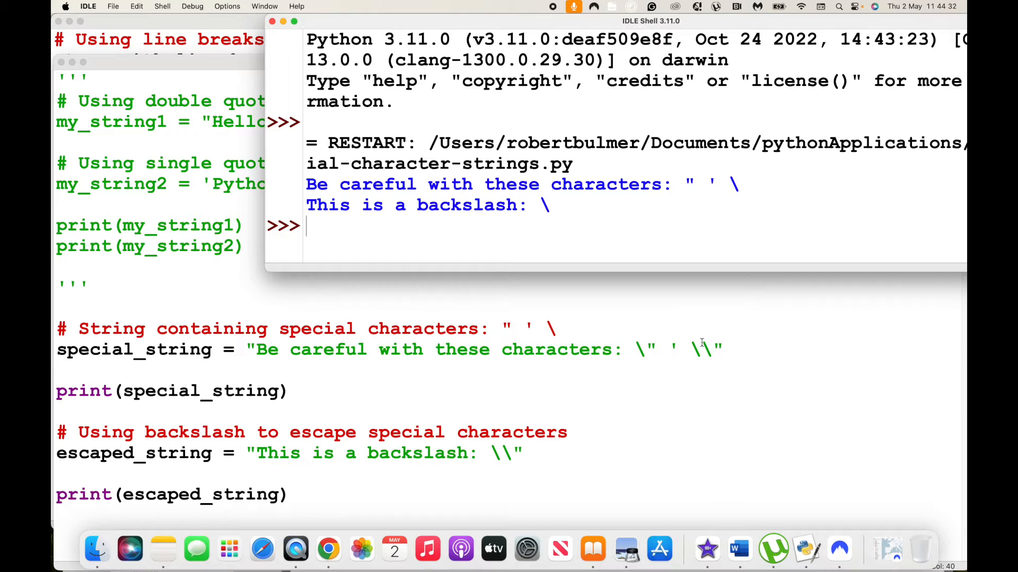
{"action": "mouse_move", "coordinate": [719, 360]}
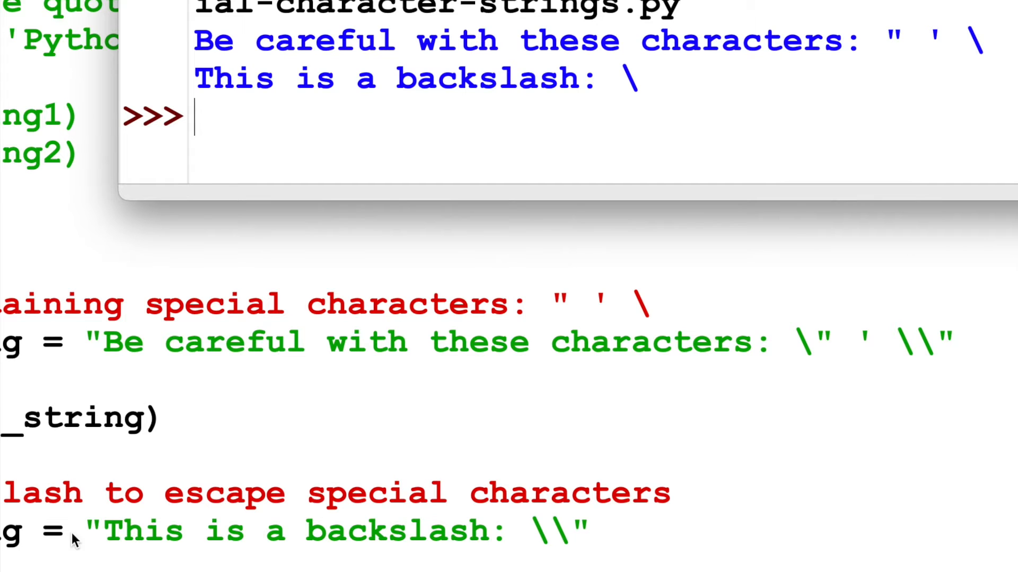
{"action": "mouse_move", "coordinate": [472, 559]}
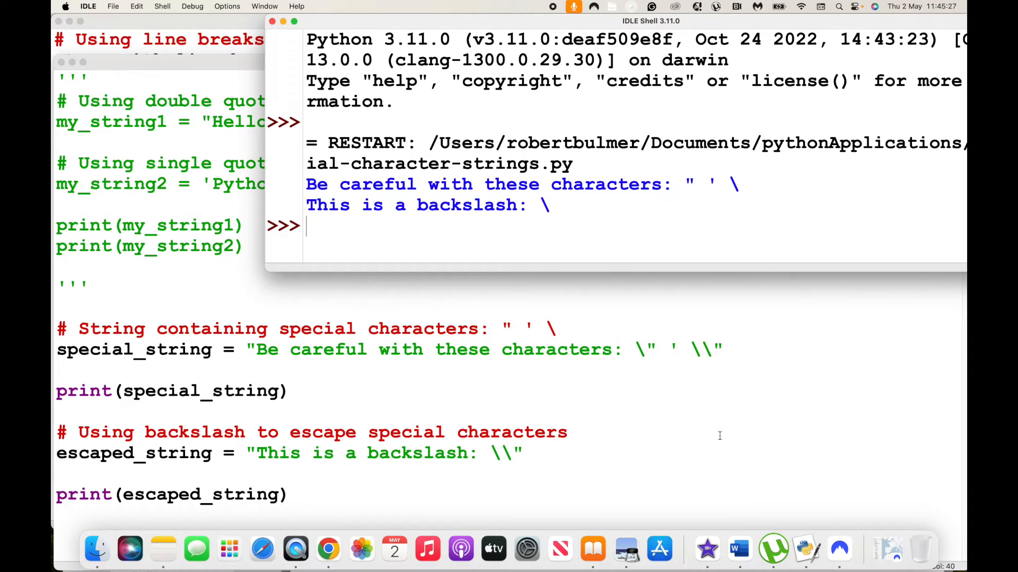
{"action": "mouse_move", "coordinate": [589, 383]}
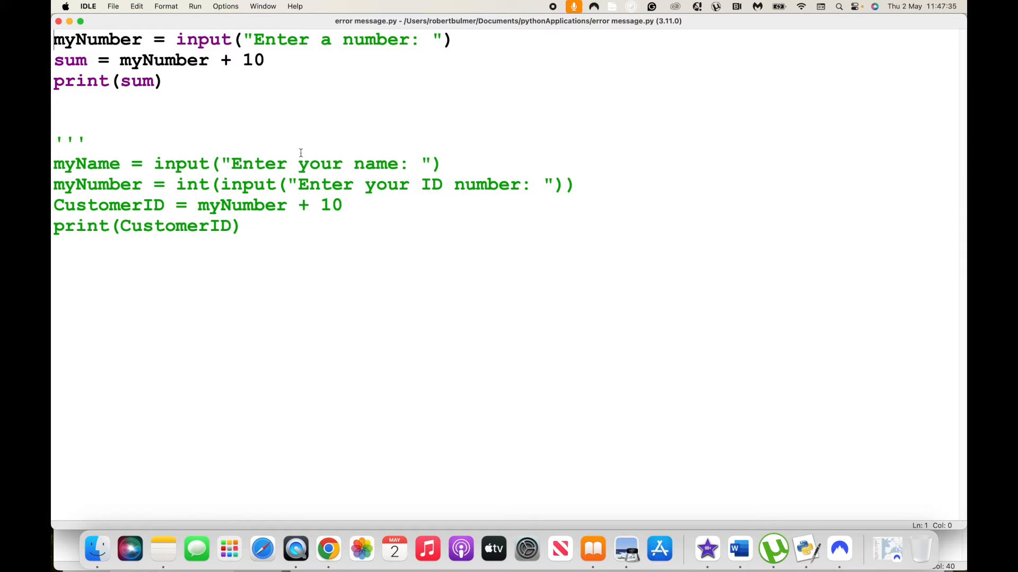
Run error message.py and answer 50, producing the int-plus-str TypeError
{"action": "left_click", "coordinate": [195, 7]}
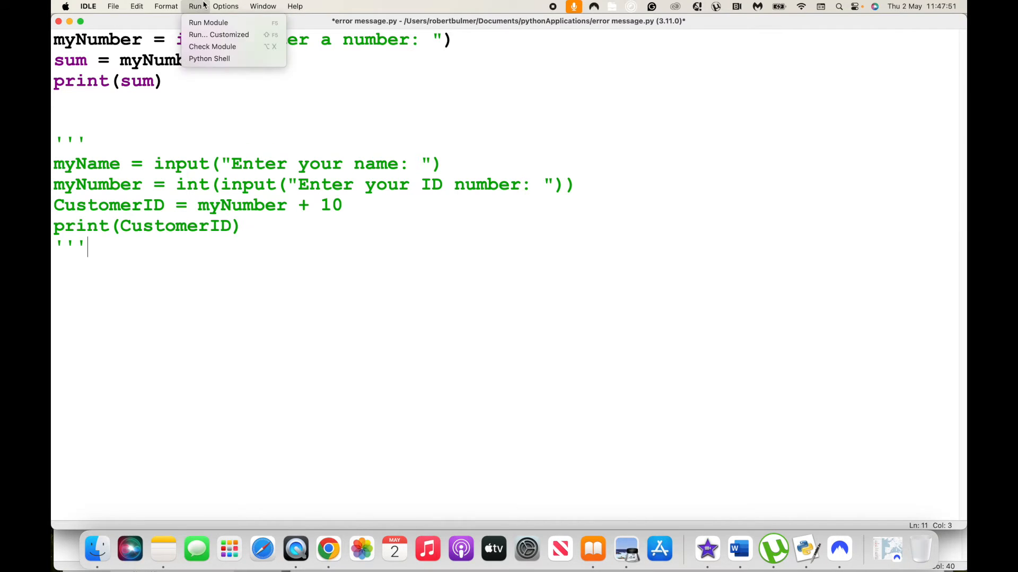
{"action": "left_click", "coordinate": [208, 22]}
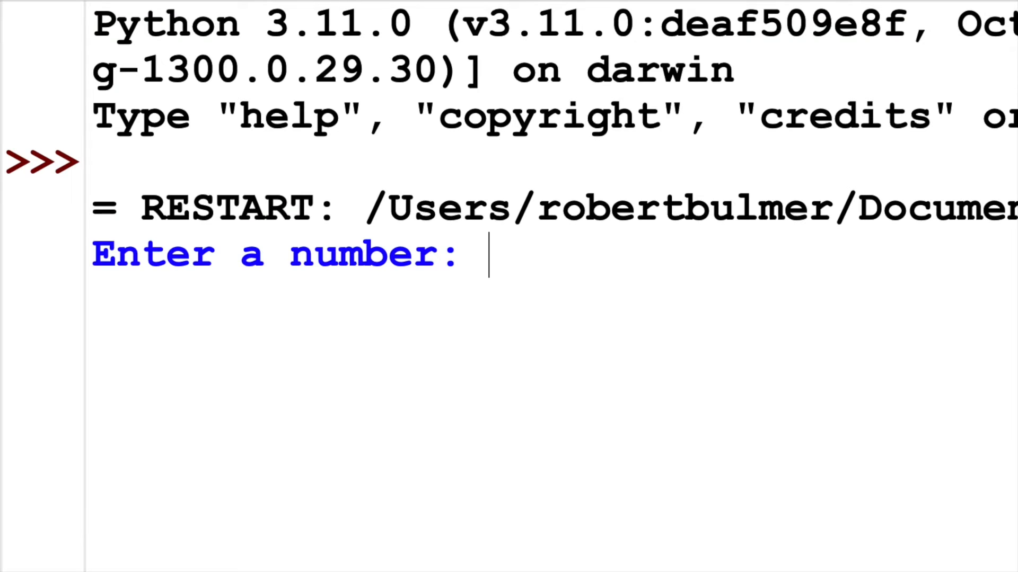
{"action": "type", "text": "50"}
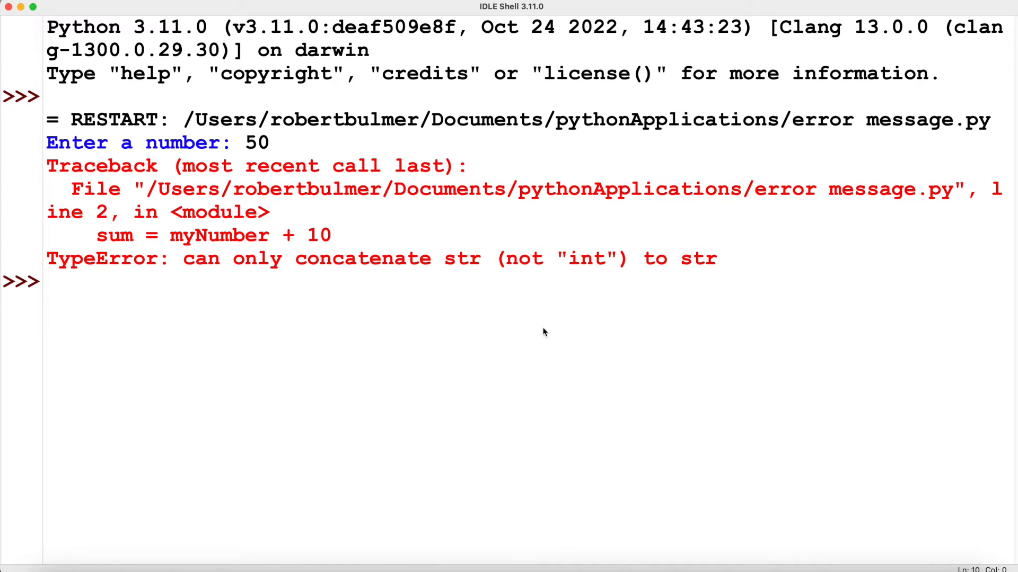
{"action": "mouse_move", "coordinate": [428, 287]}
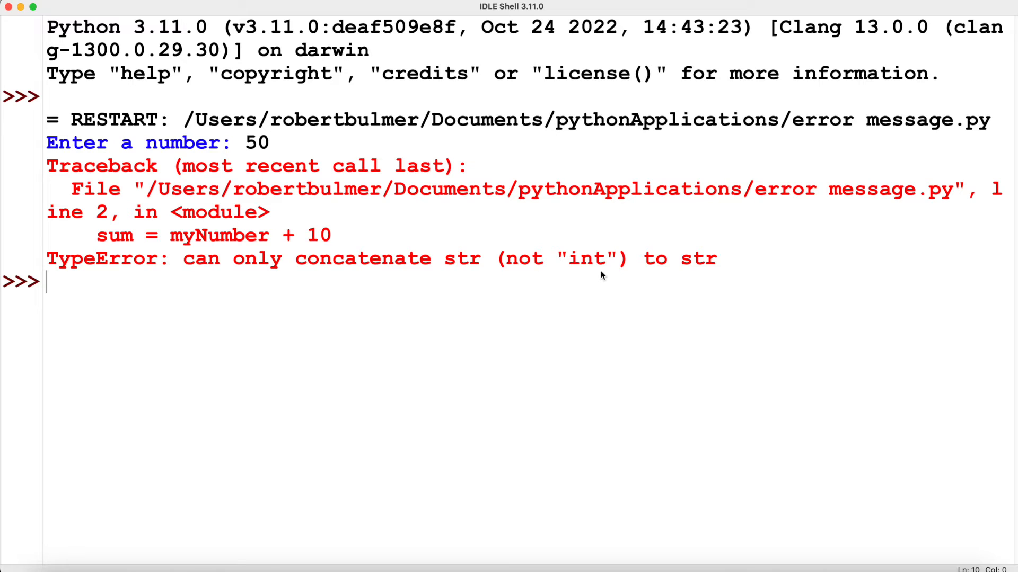
{"action": "mouse_move", "coordinate": [617, 271]}
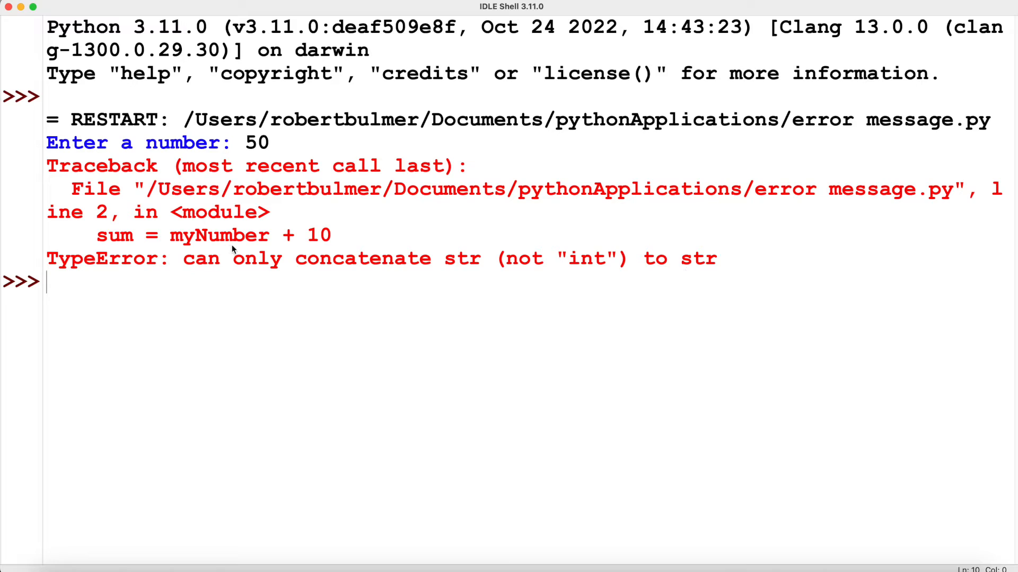
{"action": "mouse_move", "coordinate": [224, 241]}
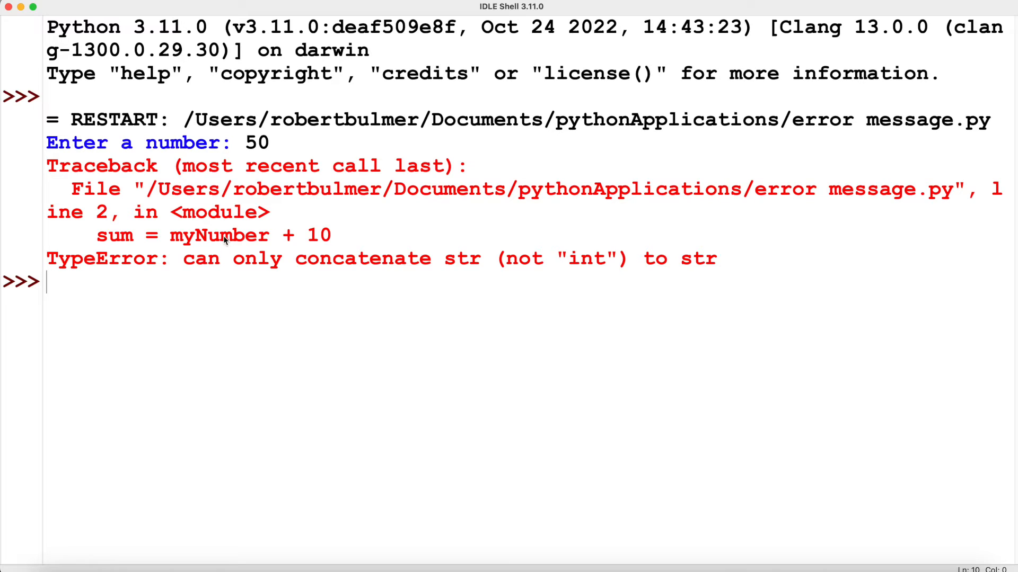
{"action": "mouse_move", "coordinate": [250, 143]}
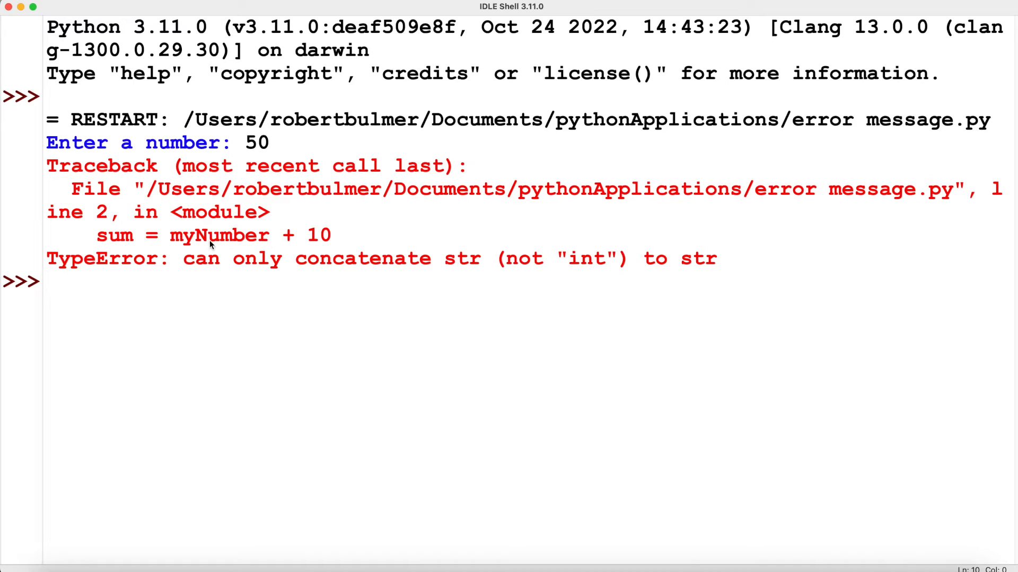
{"action": "mouse_move", "coordinate": [256, 248]}
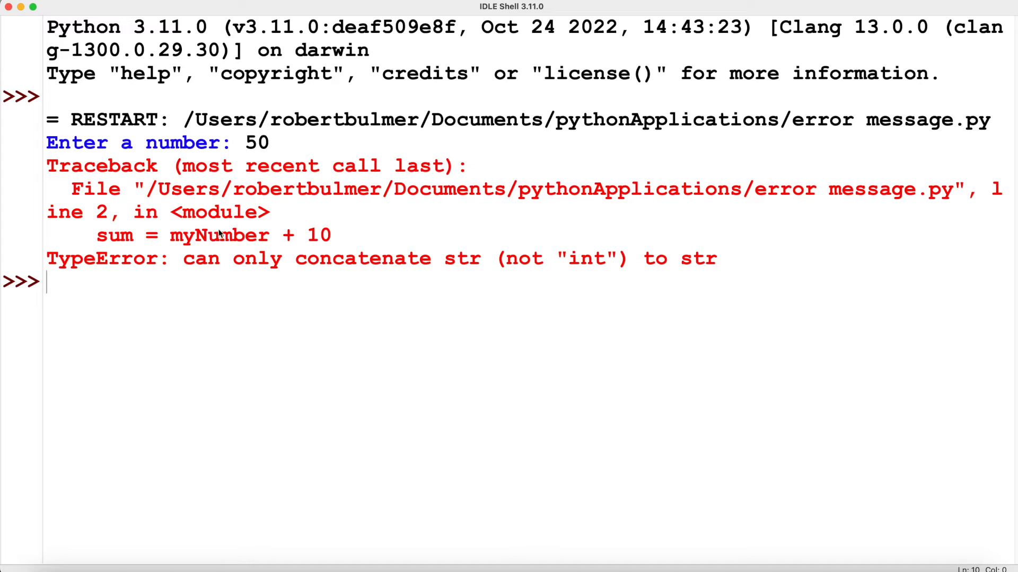
{"action": "mouse_move", "coordinate": [330, 245]}
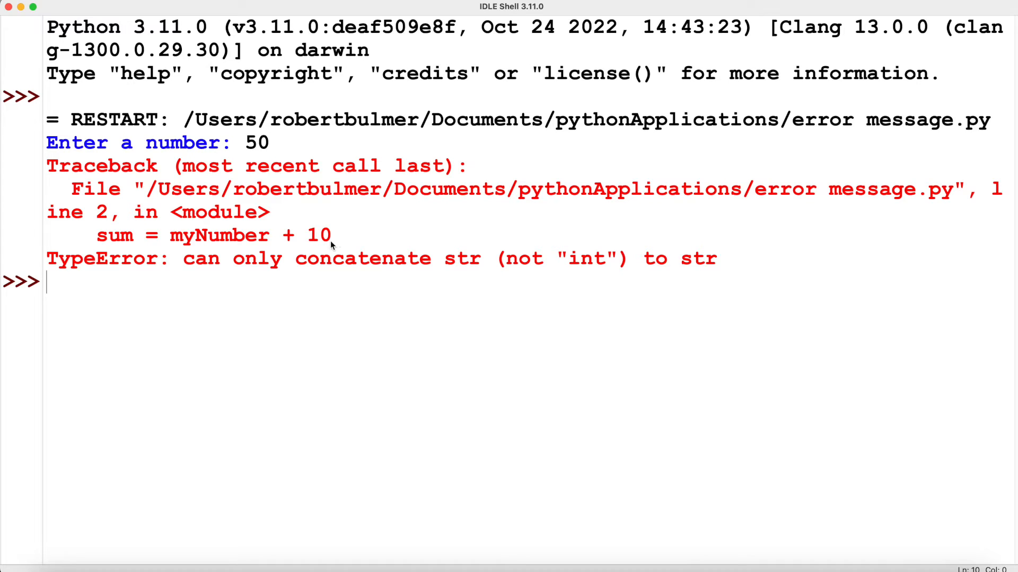
{"action": "mouse_move", "coordinate": [325, 235]}
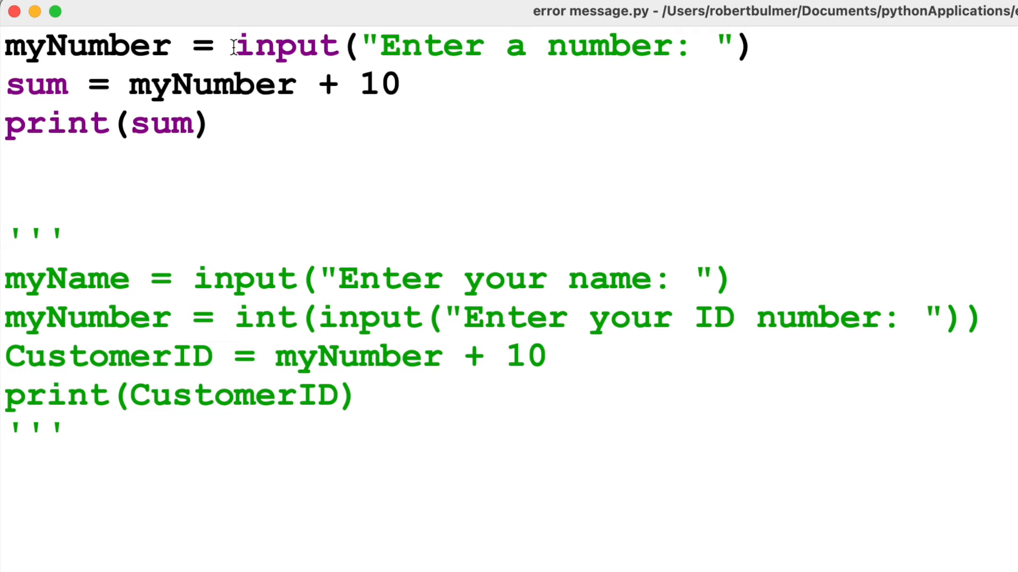
Wrap the input in int() and answer the Enter a number prompt with 50
{"action": "type", "text": "int("}
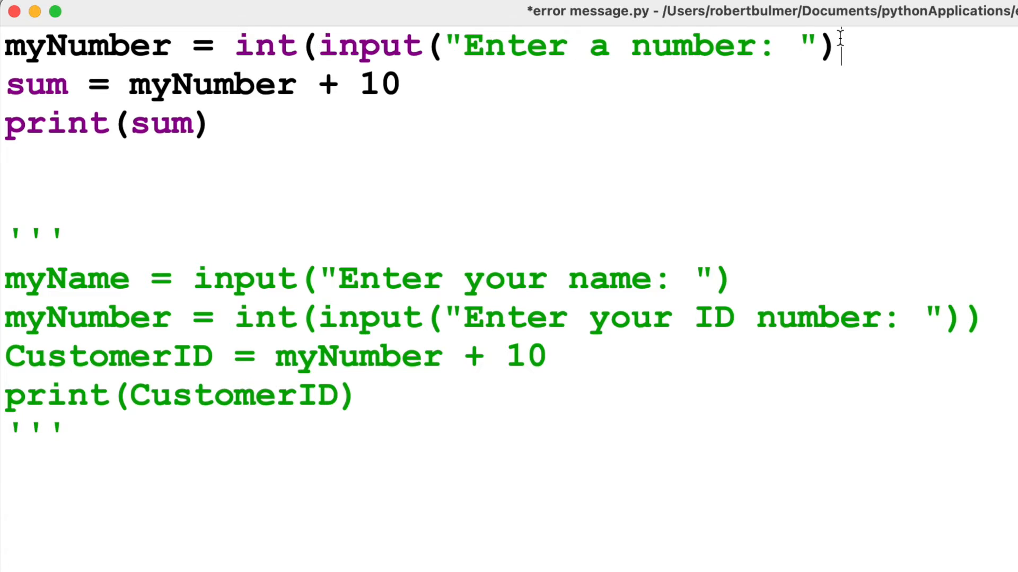
{"action": "type", "text": ")"}
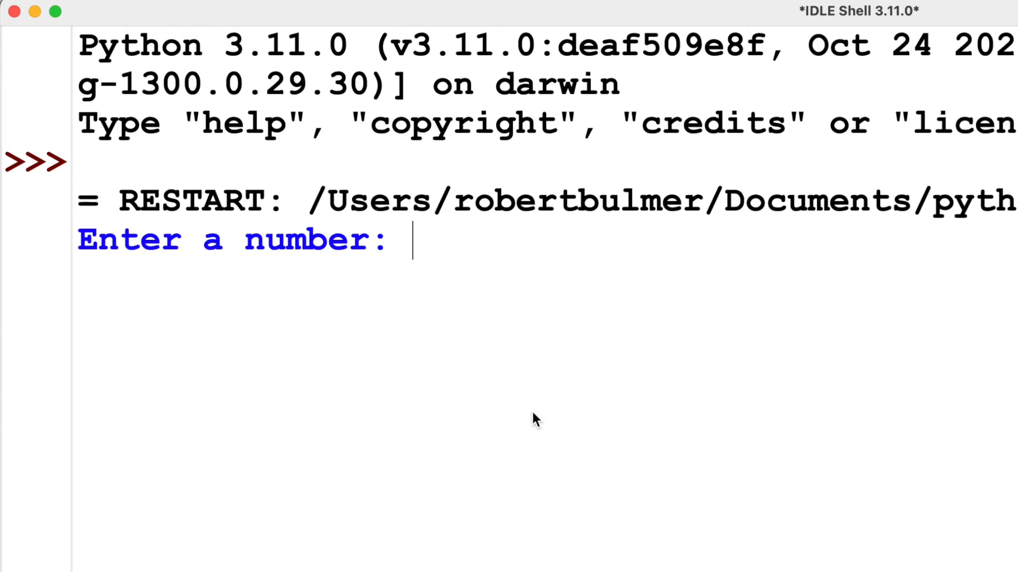
{"action": "type", "text": "50"}
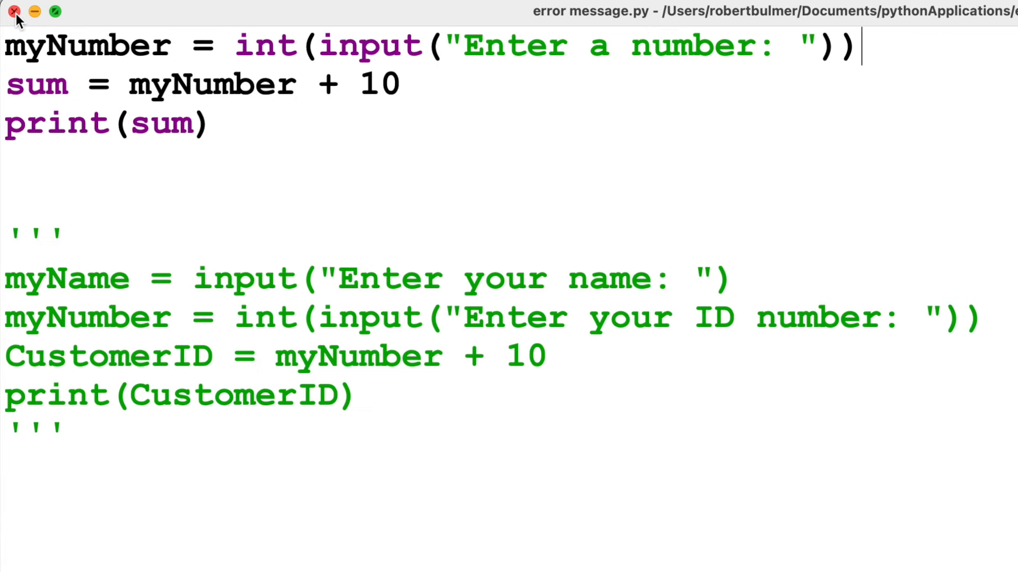
{"action": "mouse_move", "coordinate": [211, 55]}
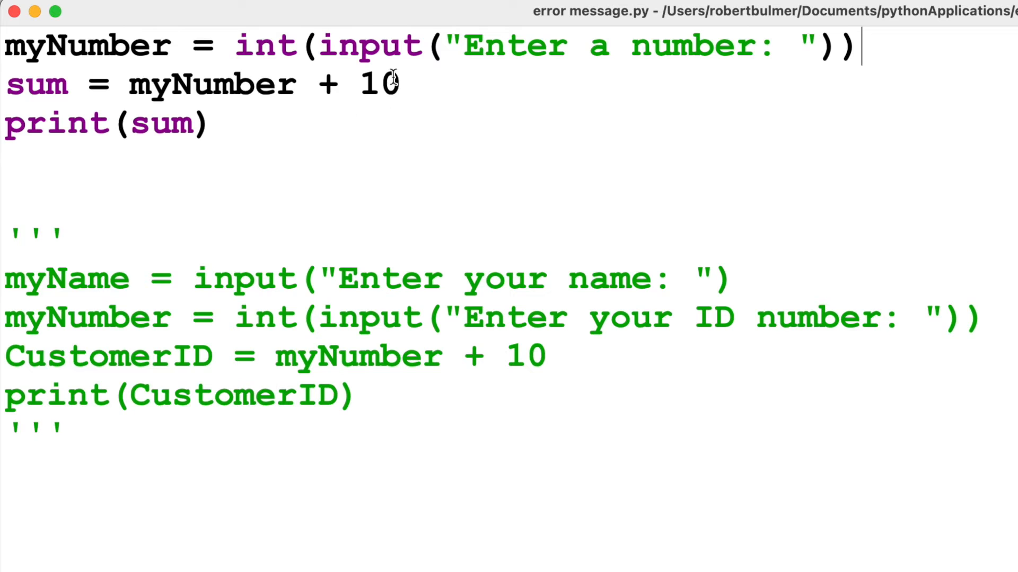
{"action": "mouse_move", "coordinate": [328, 88]}
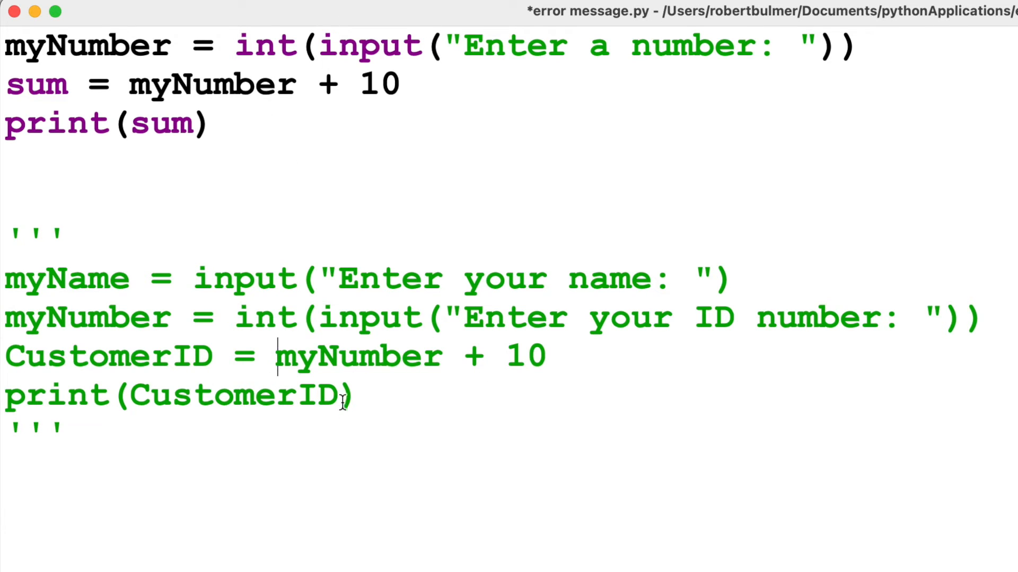
Set CustomerID to myName + myNumber, removing the trailing + 10
{"action": "type", "text": "my"}
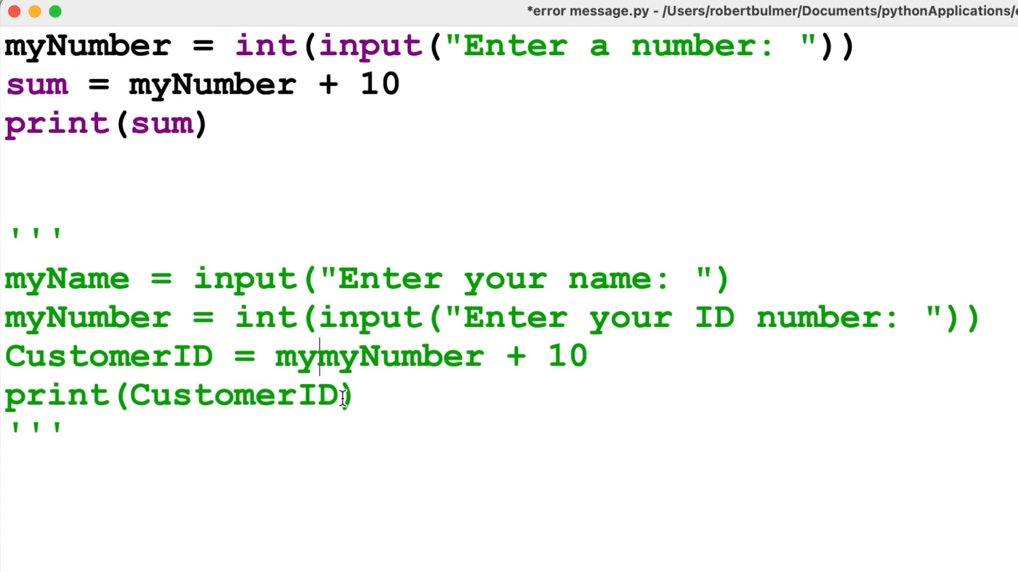
{"action": "type", "text": "Name +"}
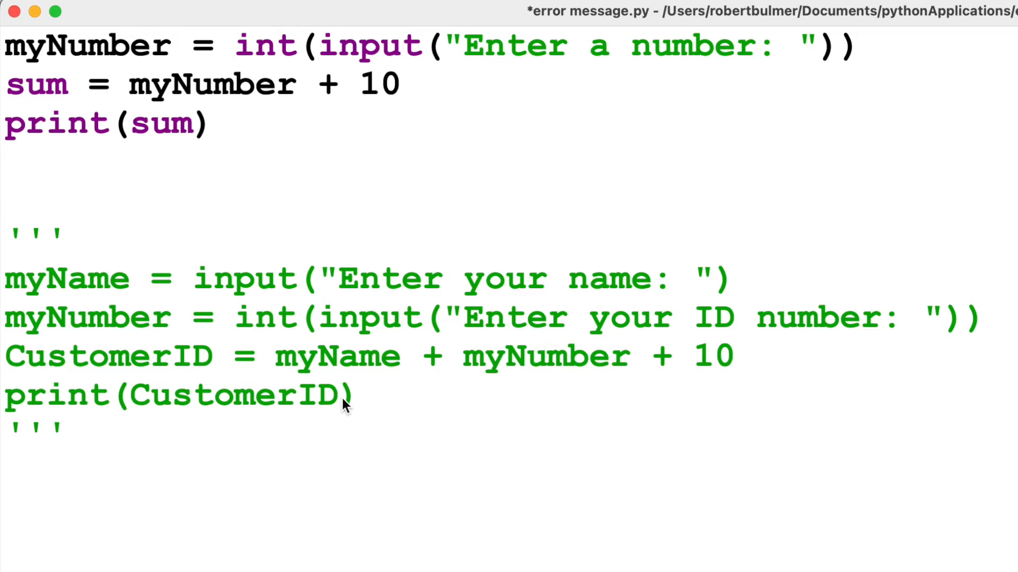
{"action": "left_click_drag", "start_coordinate": [643, 356], "coordinate": [737, 356]}
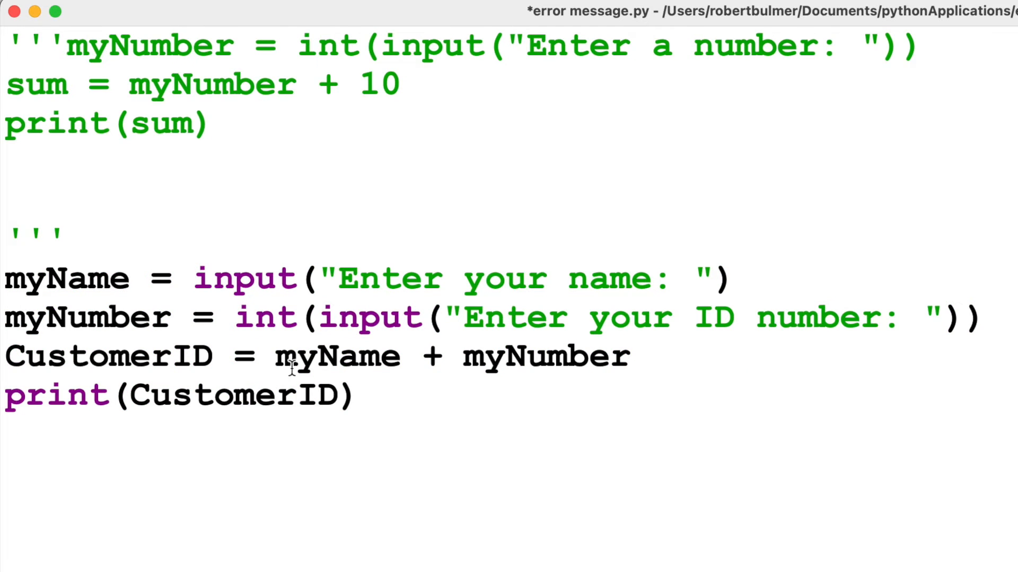
{"action": "mouse_move", "coordinate": [363, 330]}
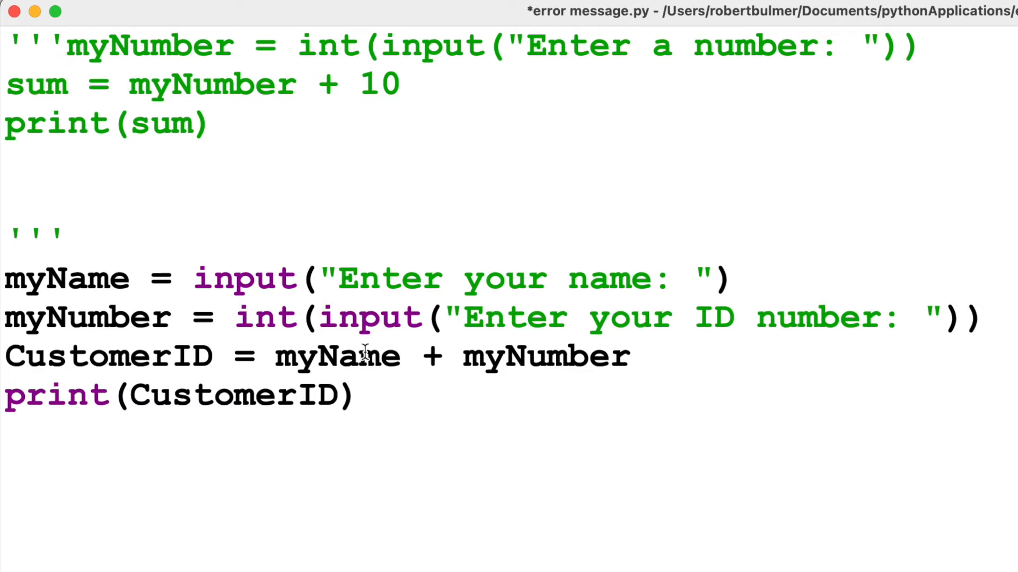
{"action": "mouse_move", "coordinate": [370, 357]}
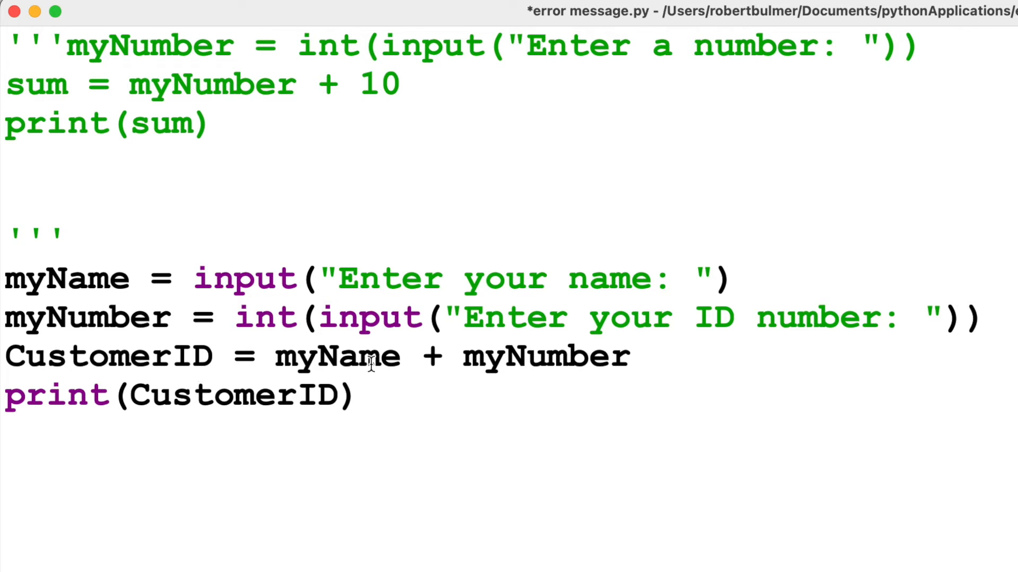
Run the module, save, and enter robert and 0001 to trigger the str/int TypeError
{"action": "left_click", "coordinate": [279, 6]}
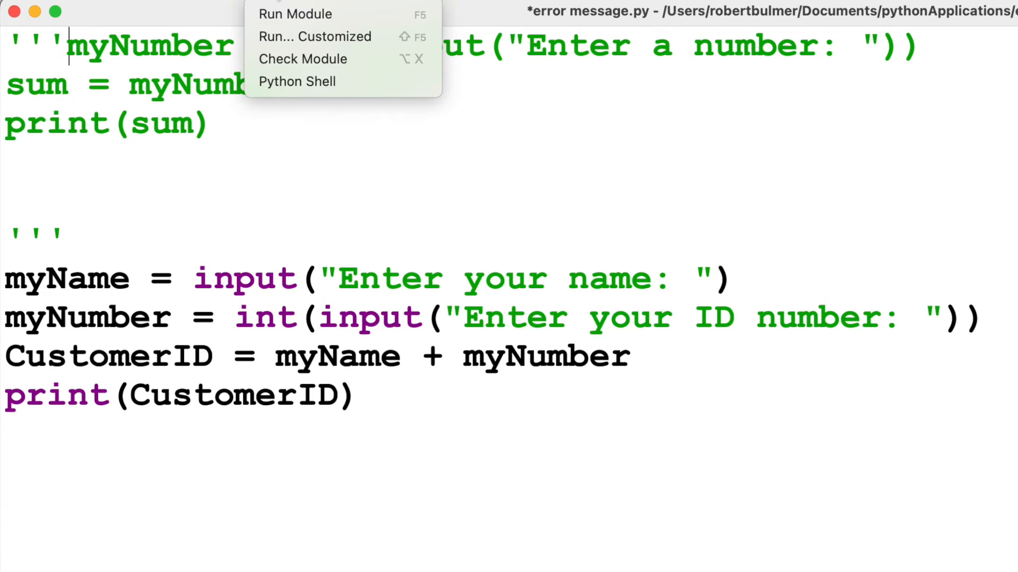
{"action": "left_click", "coordinate": [295, 13]}
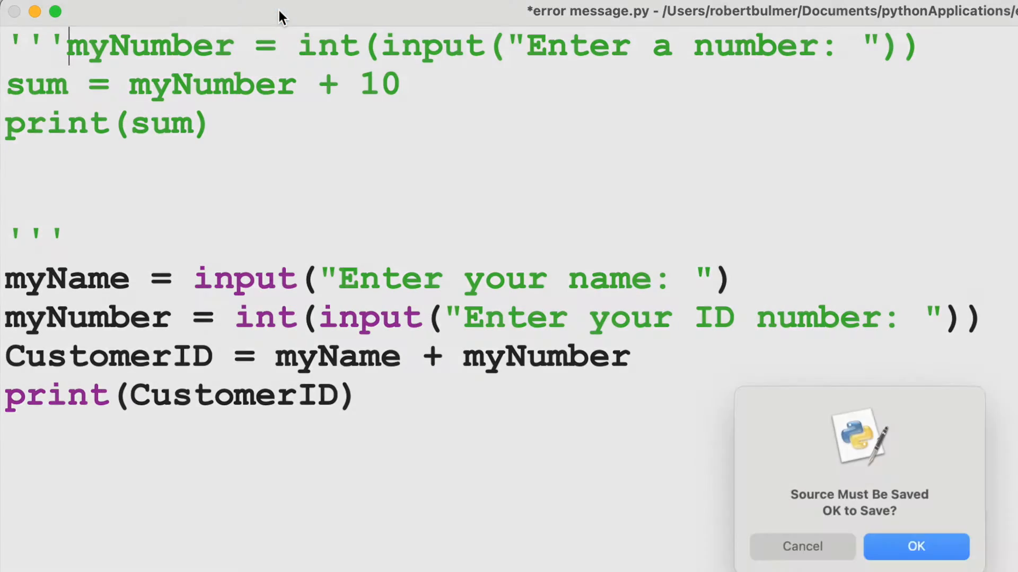
{"action": "left_click", "coordinate": [914, 546]}
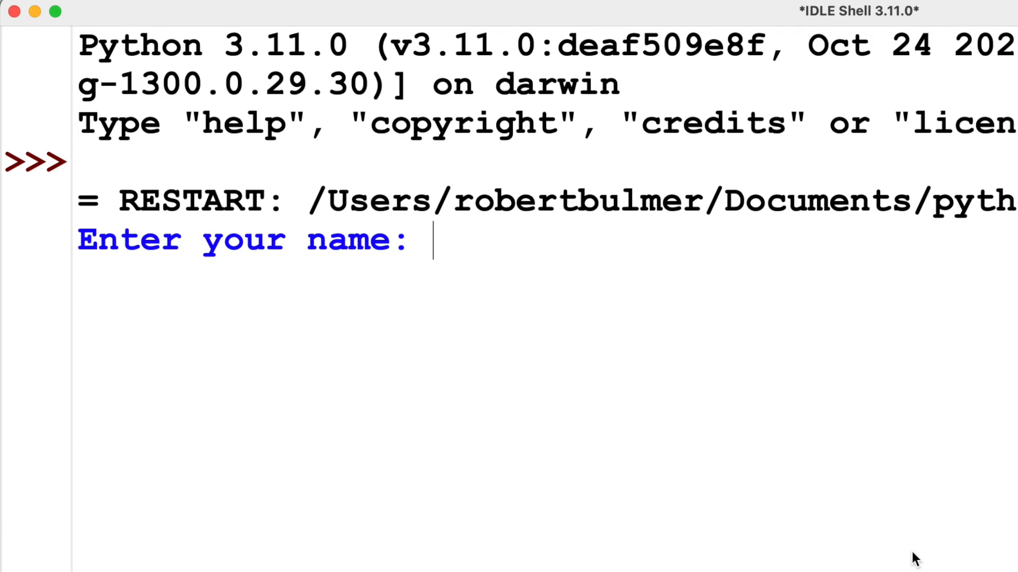
{"action": "type", "text": "robert"}
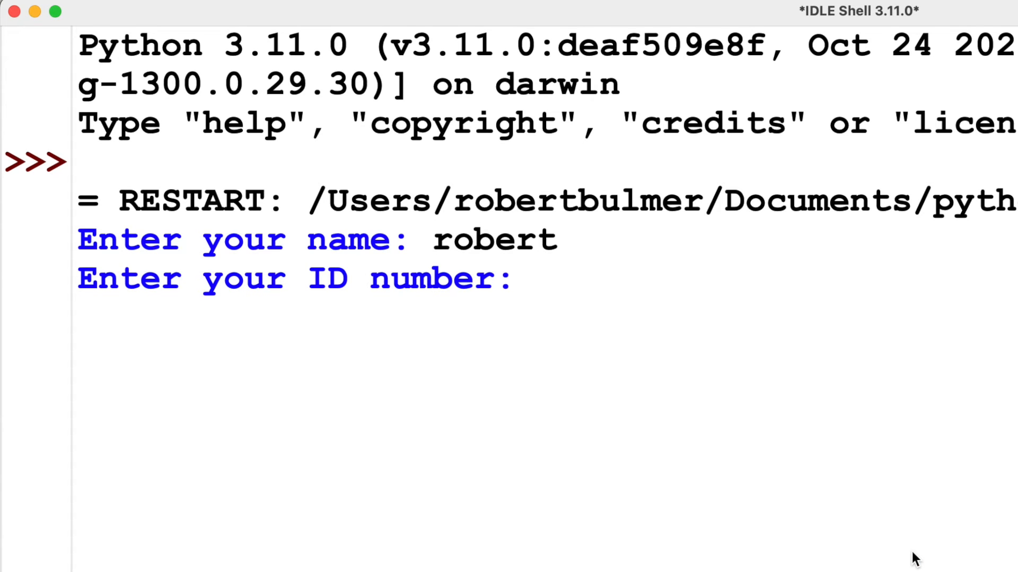
{"action": "type", "text": "0001"}
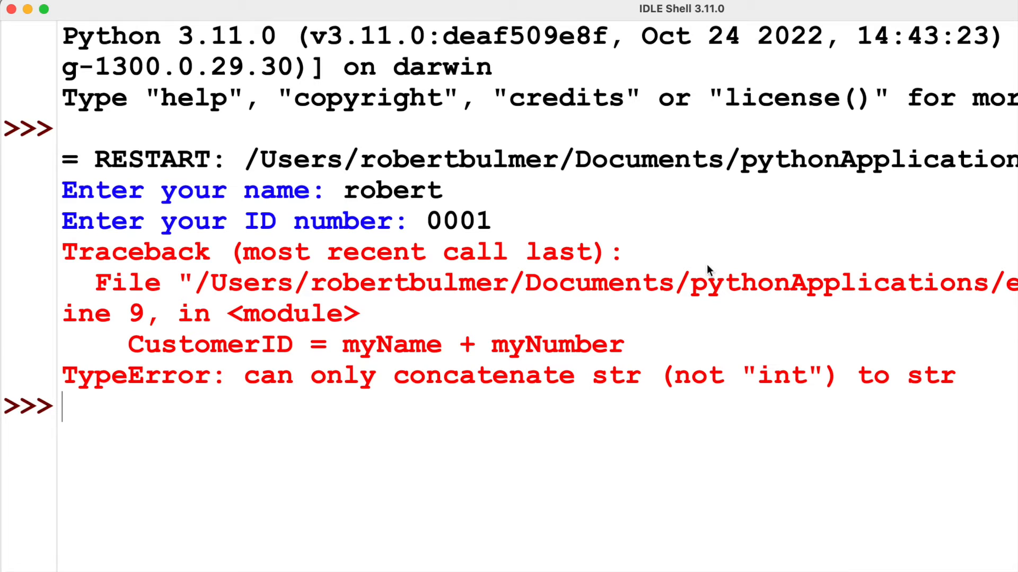
{"action": "mouse_move", "coordinate": [580, 356]}
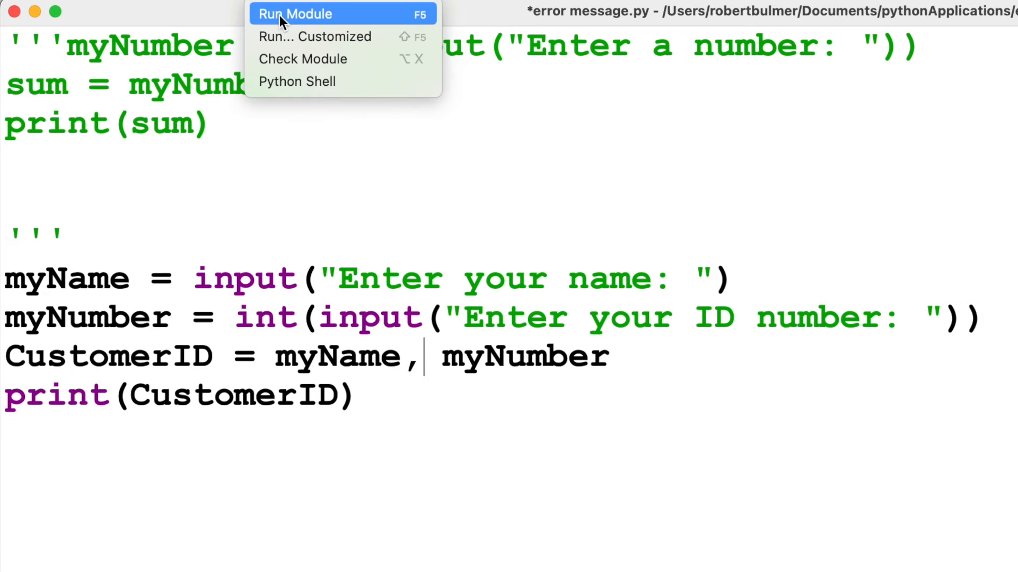
Rerun with the comma join so the shell prints ('robert', 1)
{"action": "left_click", "coordinate": [294, 14]}
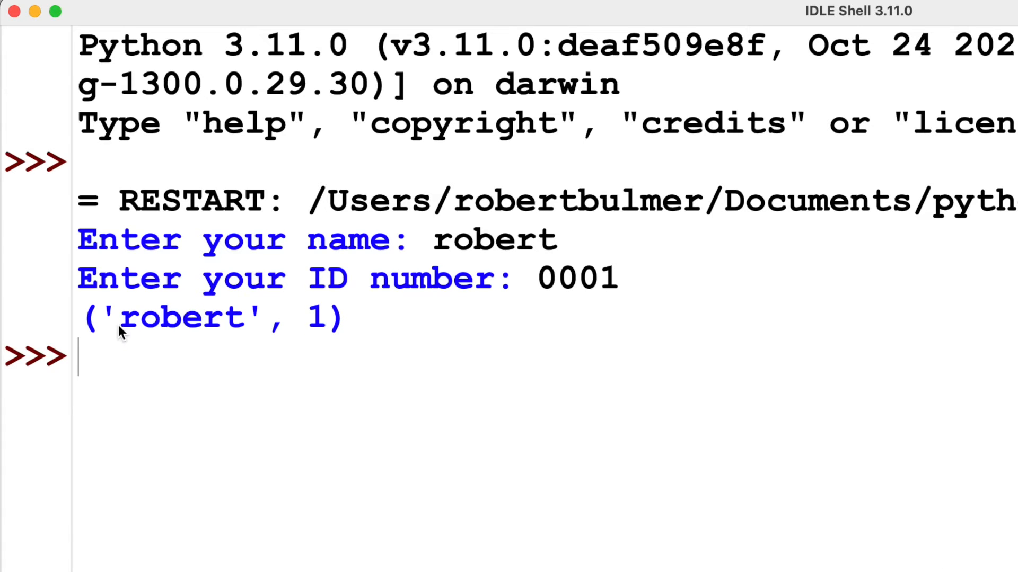
{"action": "mouse_move", "coordinate": [259, 330]}
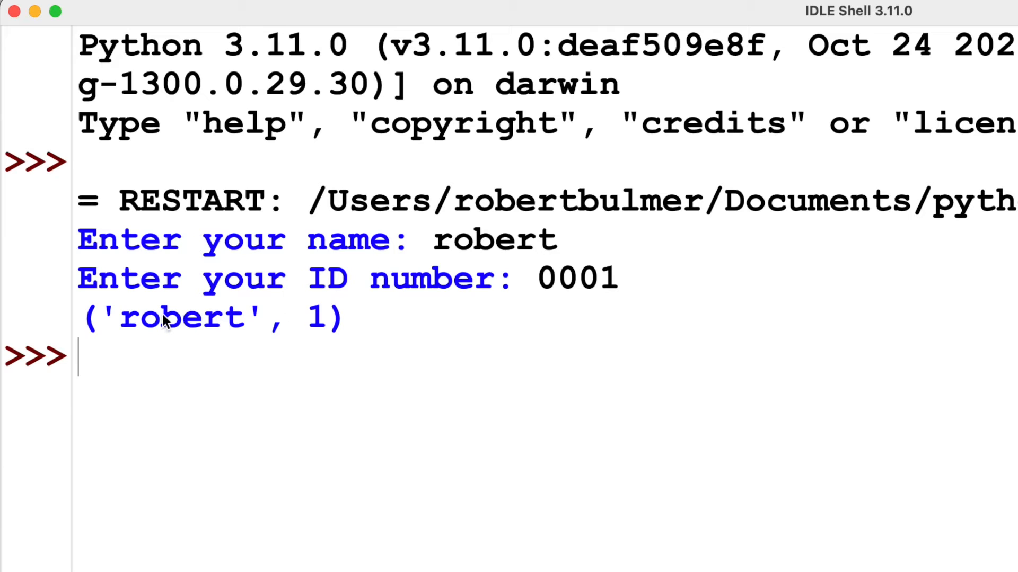
{"action": "mouse_move", "coordinate": [360, 337]}
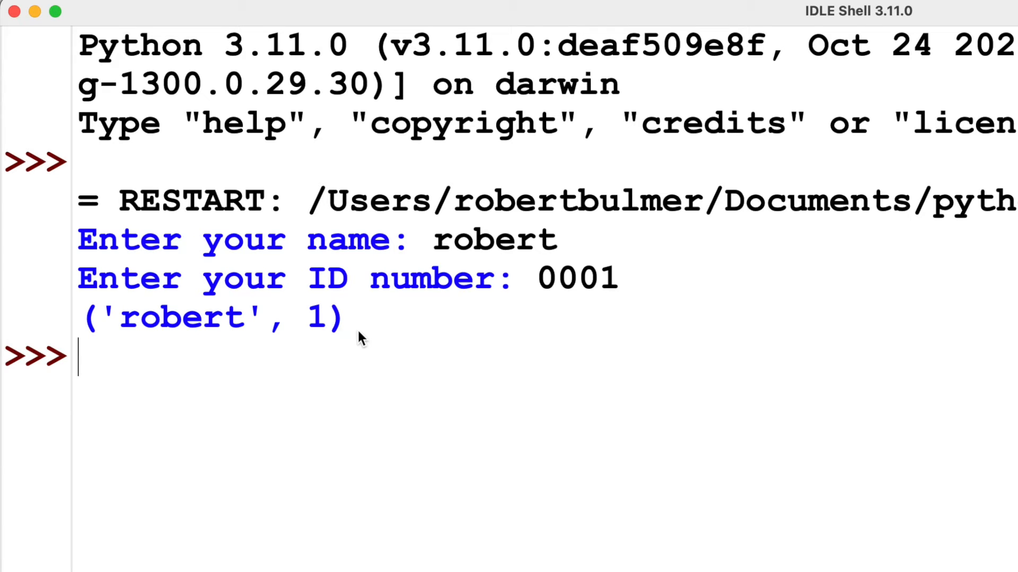
{"action": "mouse_move", "coordinate": [540, 293]}
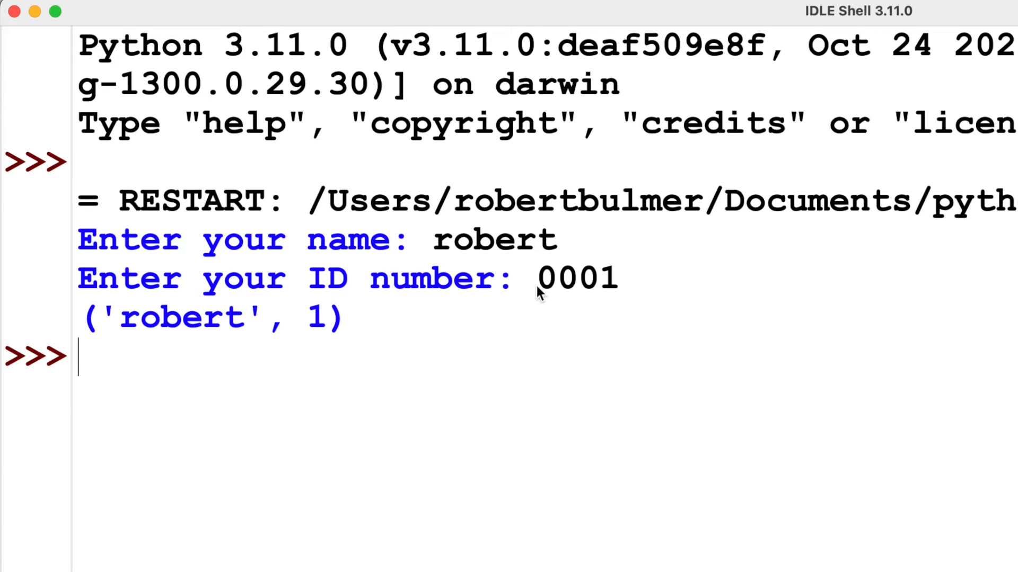
{"action": "mouse_move", "coordinate": [318, 342]}
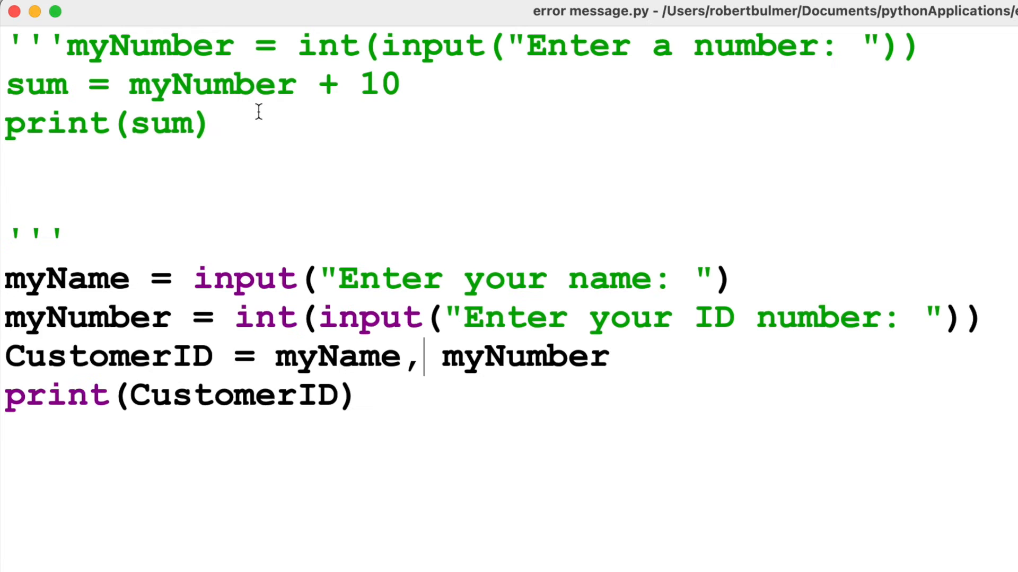
{"action": "mouse_move", "coordinate": [479, 57]}
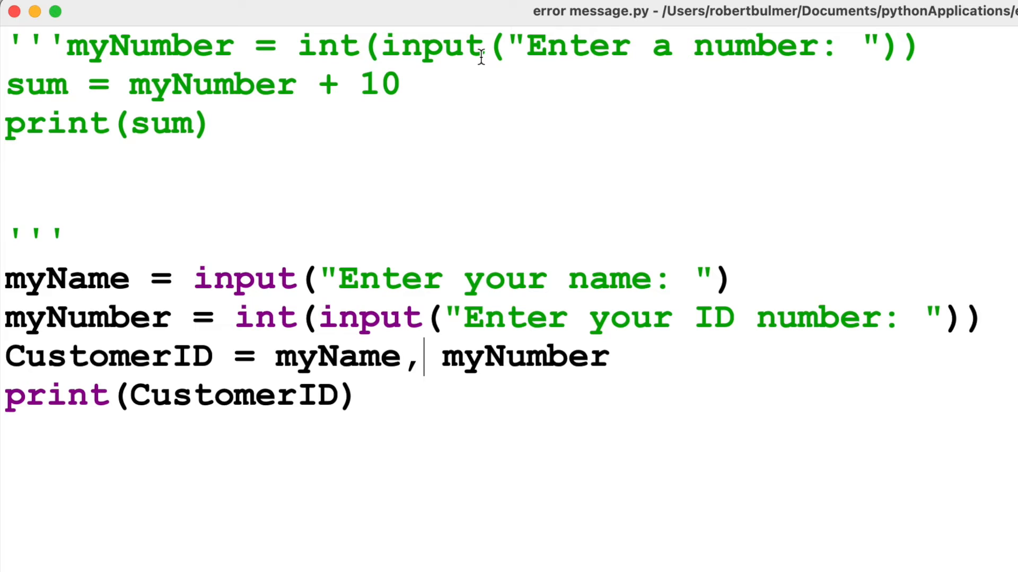
{"action": "mouse_move", "coordinate": [111, 198]}
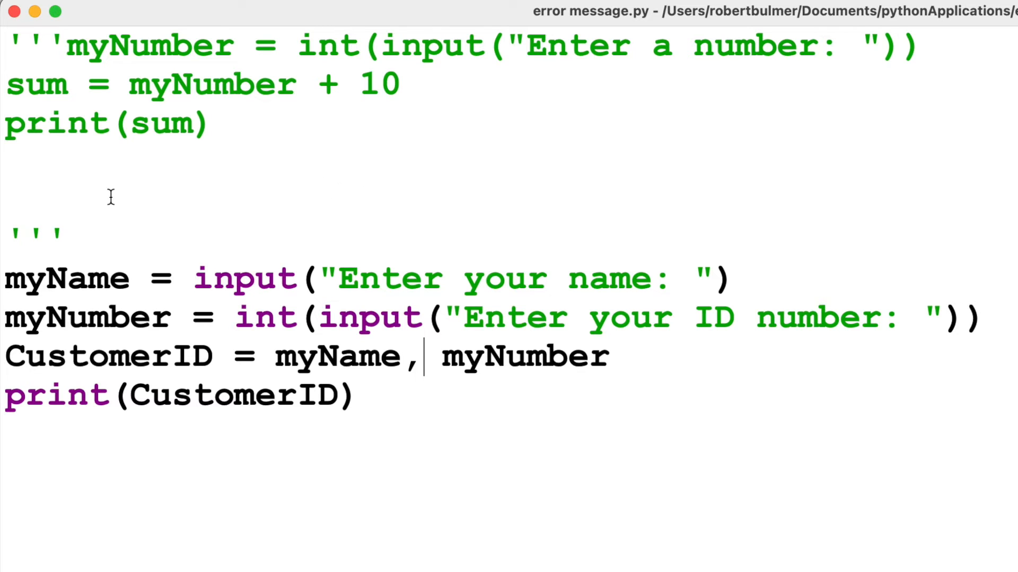
{"action": "mouse_move", "coordinate": [383, 356]}
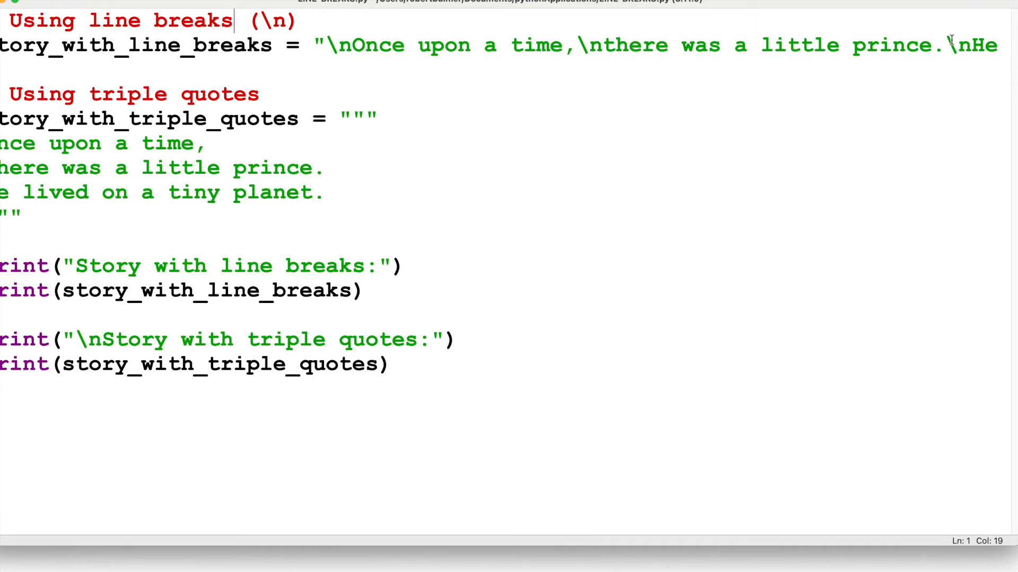
{"action": "left_click", "coordinate": [97, 22]}
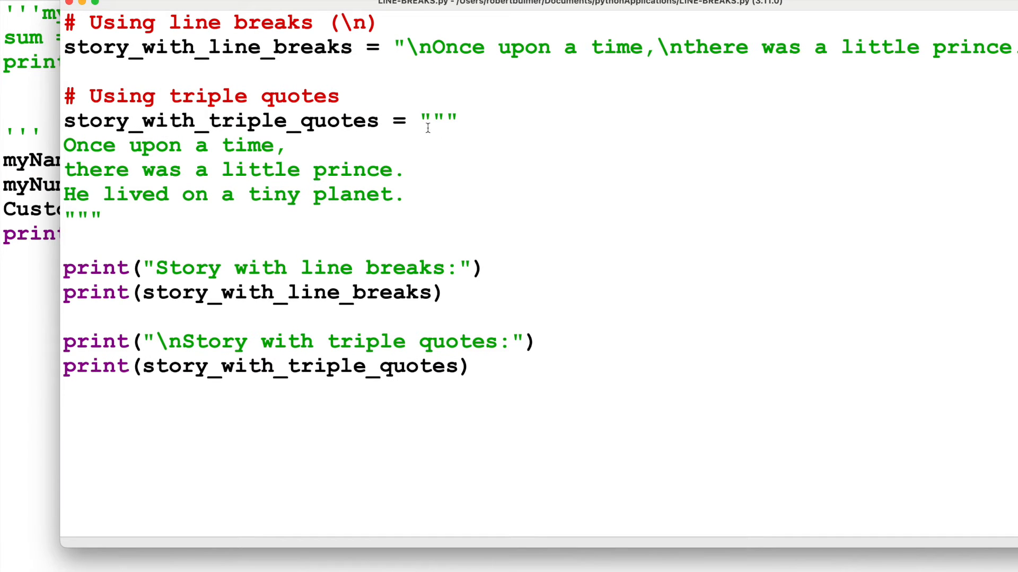
{"action": "mouse_move", "coordinate": [189, 266]}
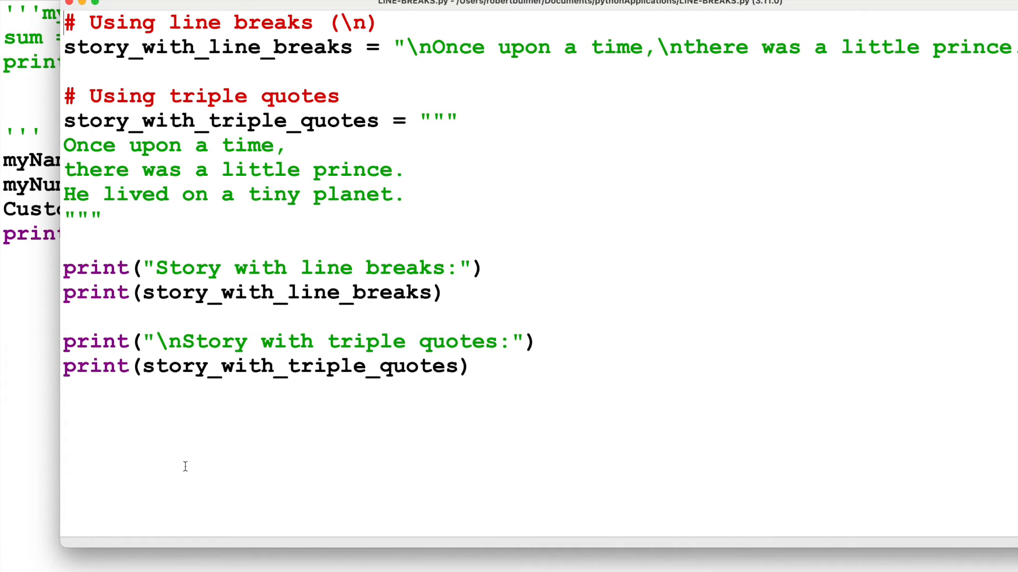
{"action": "mouse_move", "coordinate": [464, 375]}
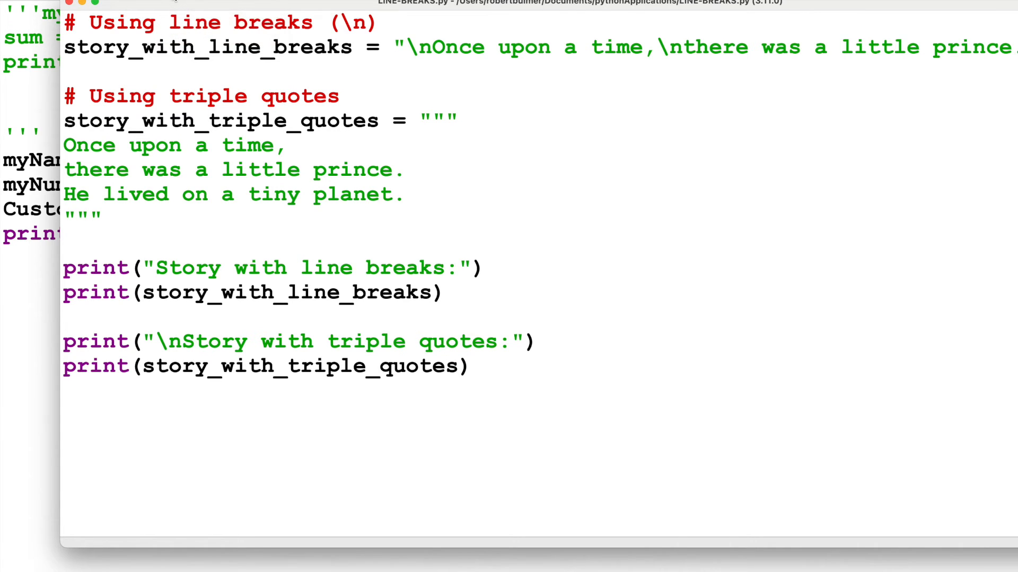
Run LINE-BREAKS.py, printing the little prince story via \n escapes and triple quotes
{"action": "key", "text": "F5"}
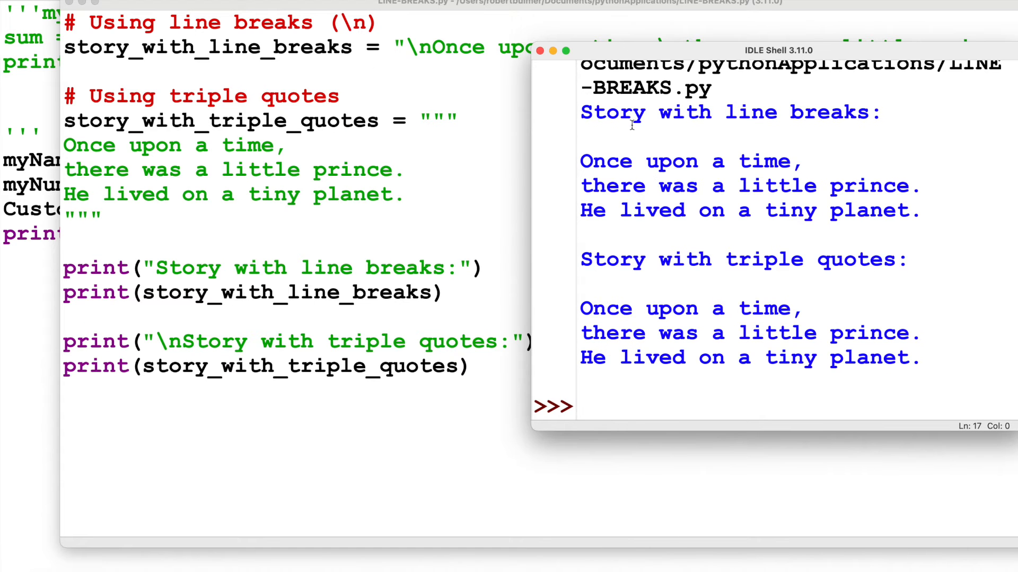
{"action": "mouse_move", "coordinate": [205, 263]}
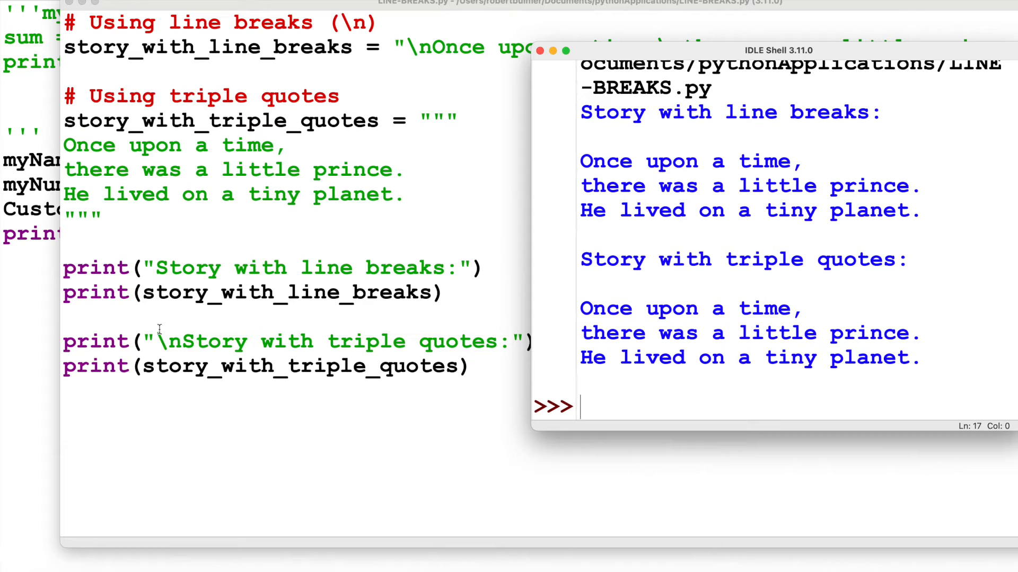
{"action": "mouse_move", "coordinate": [192, 266]}
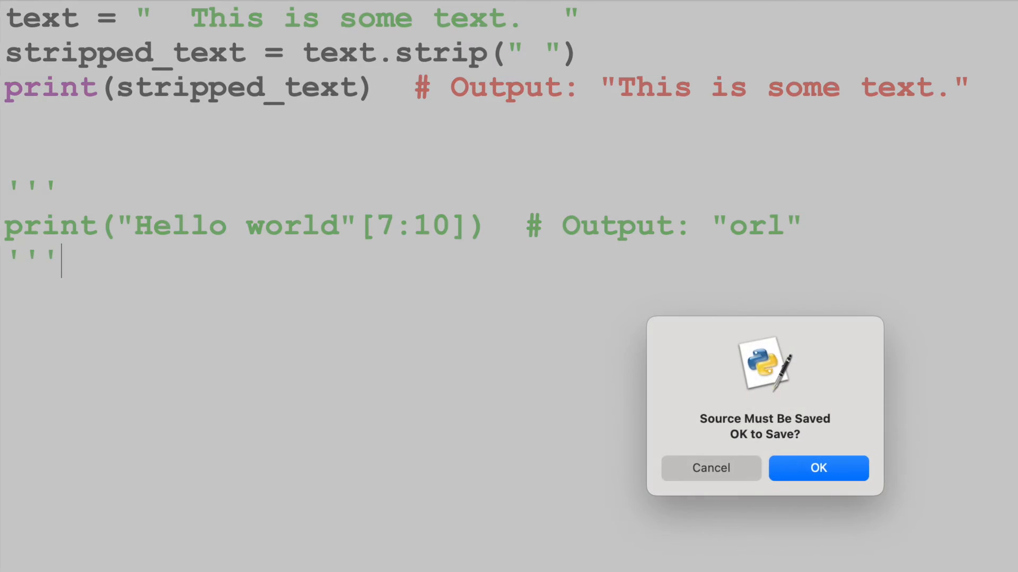
Confirm the save so the strip script prints 'This is some text.', then move to the slicing line
{"action": "left_click", "coordinate": [817, 467]}
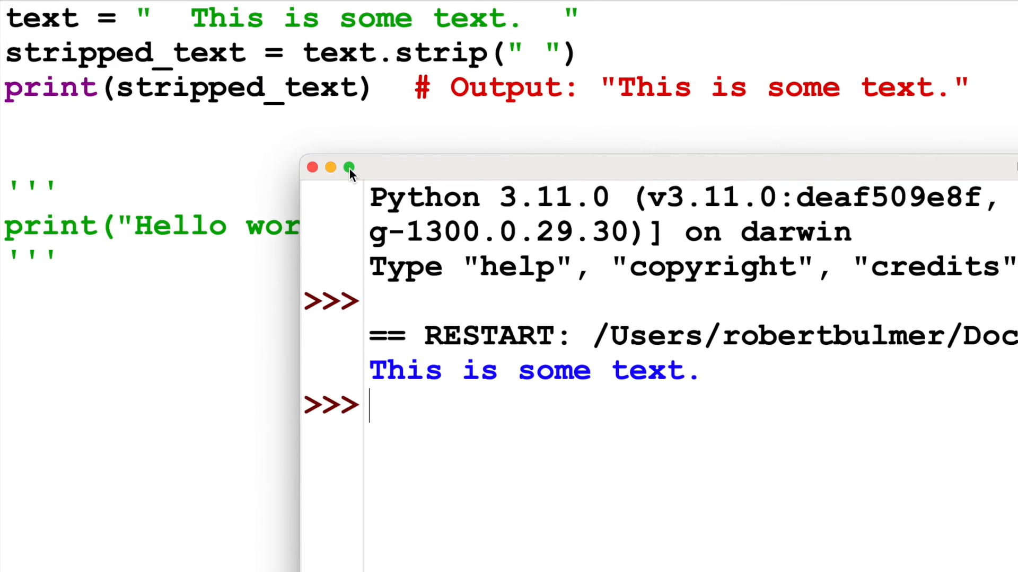
{"action": "left_click", "coordinate": [351, 169]}
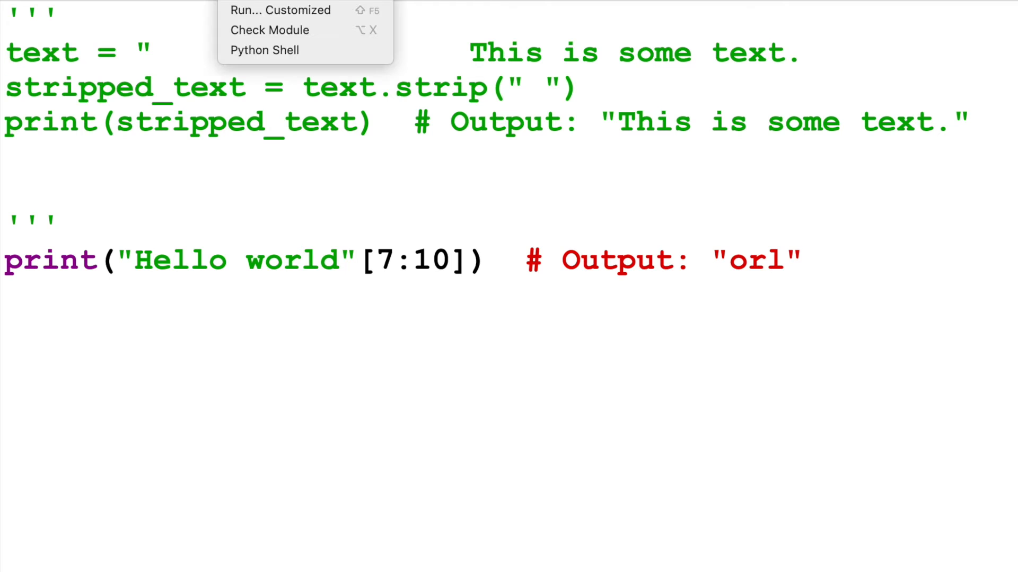
Run the slice, change the string to 'IGCSE Computer Science' sliced [7:10], and rerun
{"action": "left_click", "coordinate": [280, 9]}
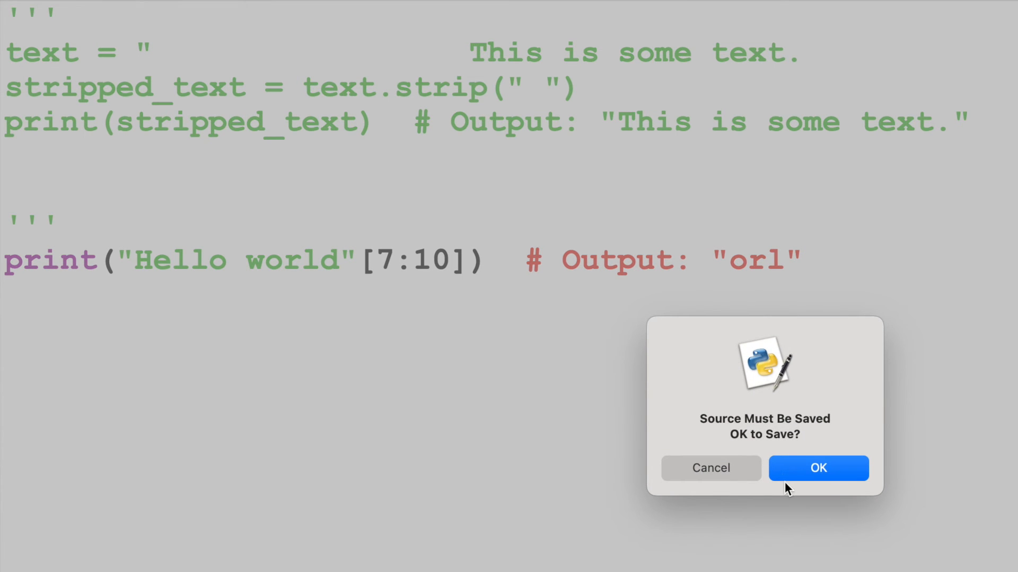
{"action": "left_click", "coordinate": [817, 468]}
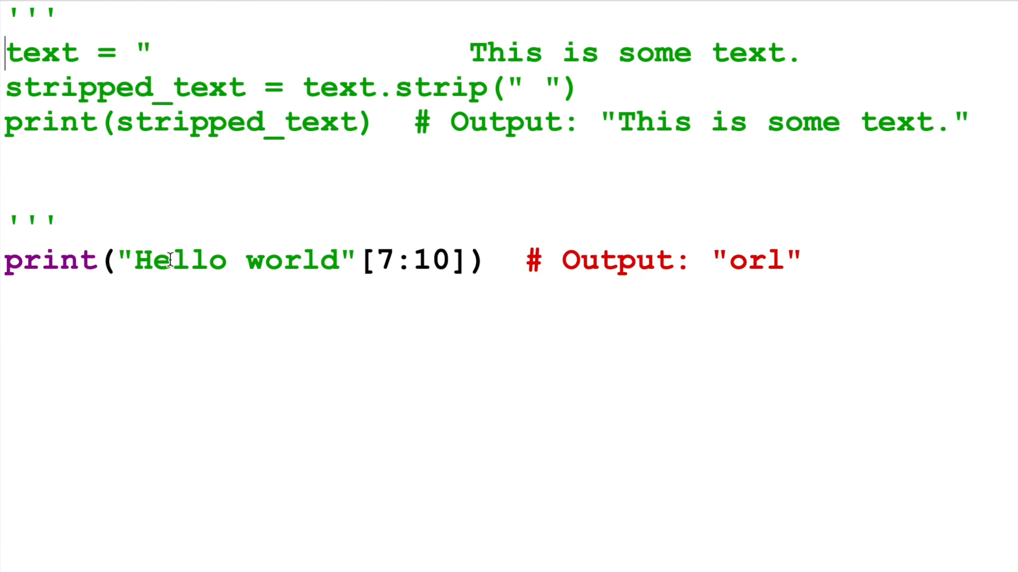
{"action": "type", "text": "IGCSE"}
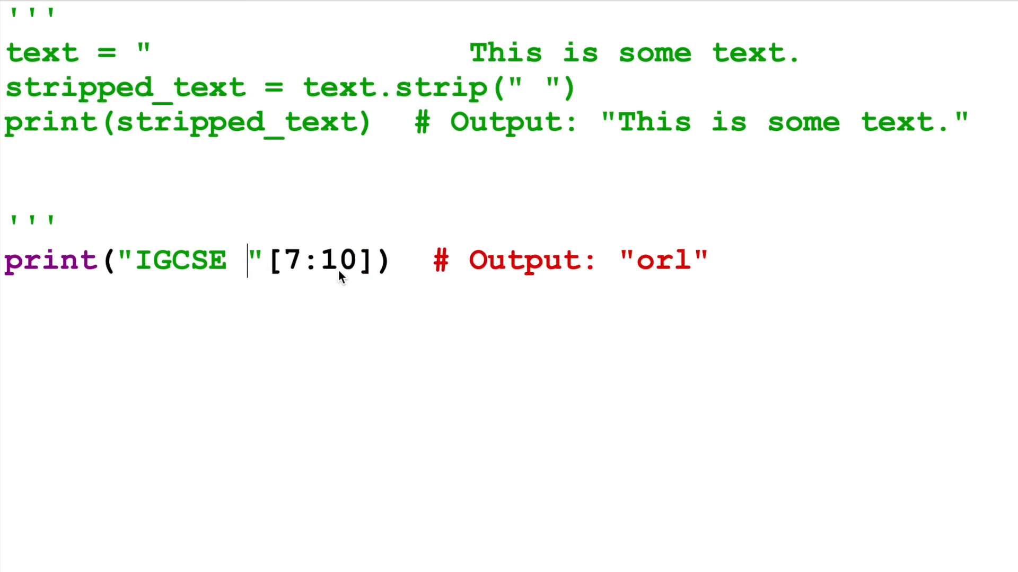
{"action": "type", "text": "Computer Science"}
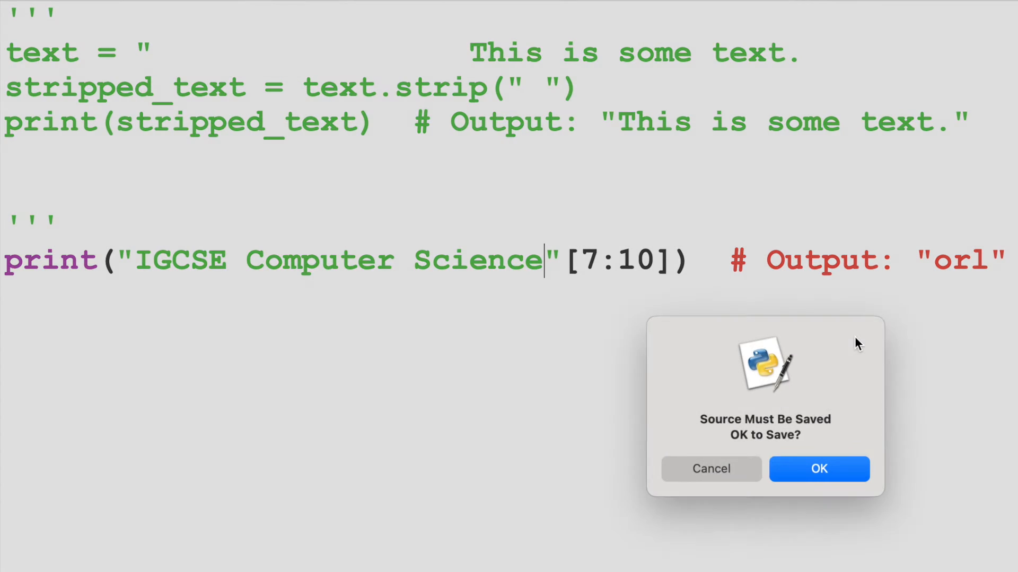
{"action": "left_click", "coordinate": [818, 469]}
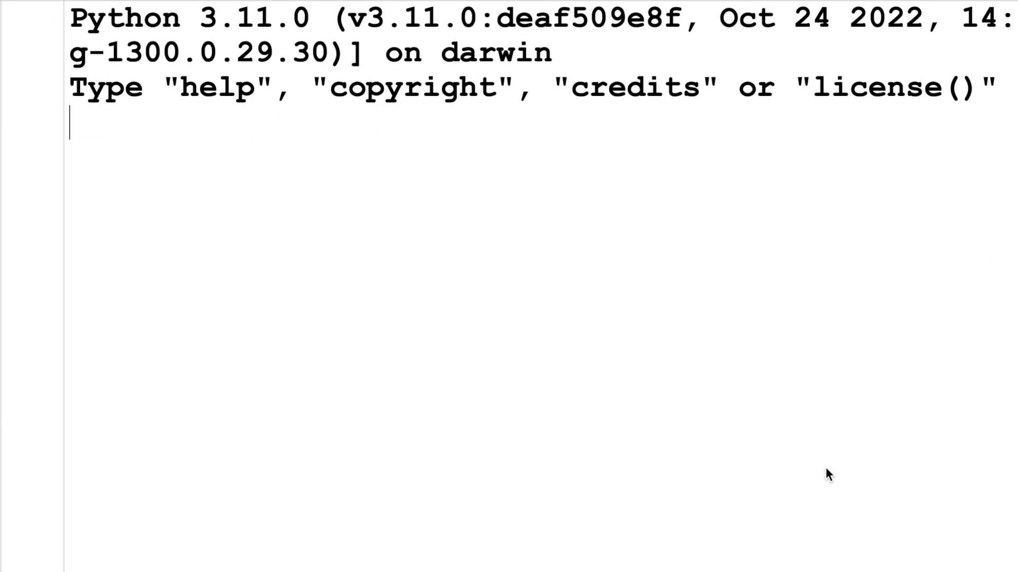
{"action": "key", "text": "F5"}
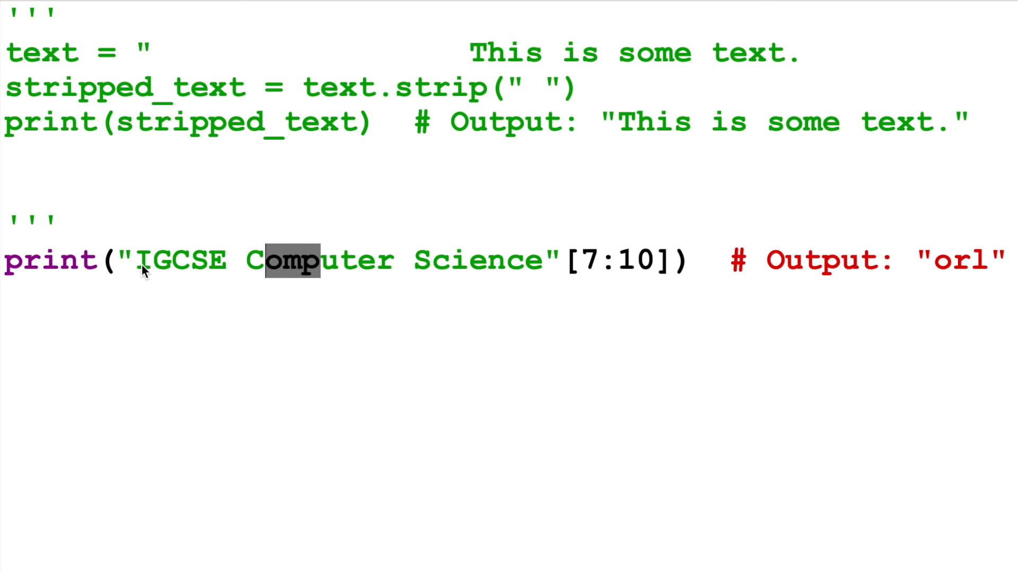
{"action": "mouse_move", "coordinate": [198, 269]}
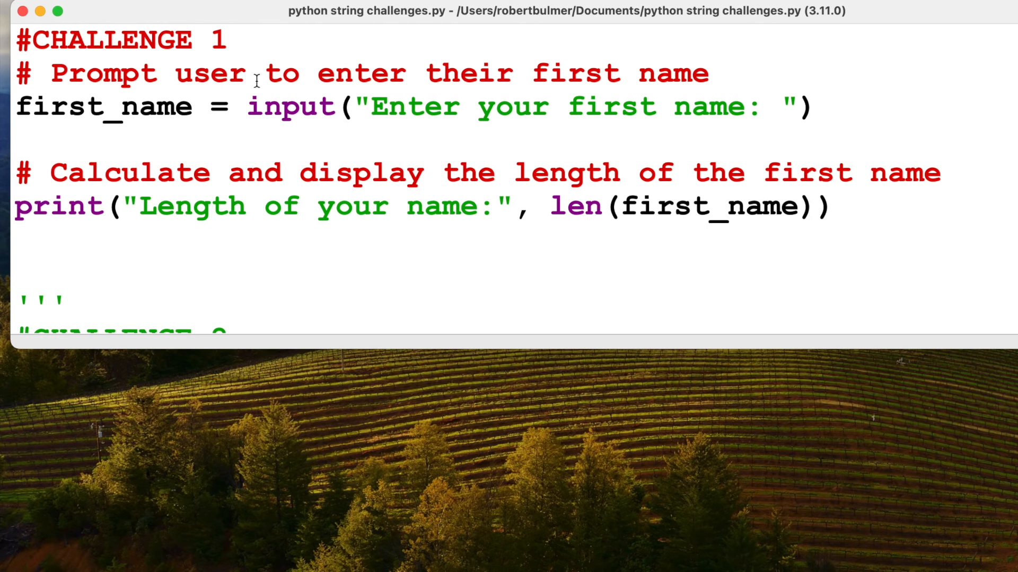
{"action": "mouse_move", "coordinate": [650, 103]}
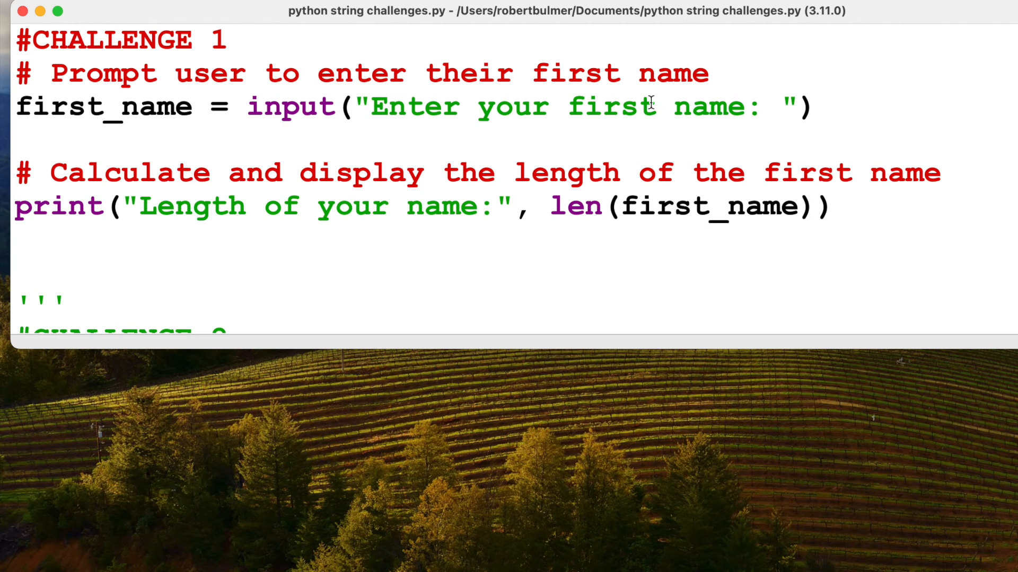
{"action": "mouse_move", "coordinate": [596, 122]}
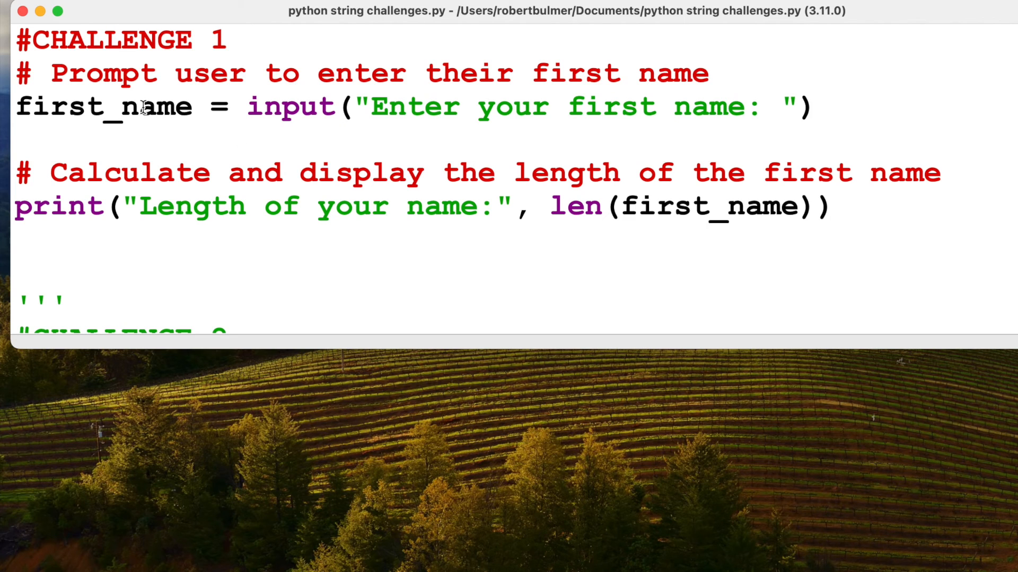
{"action": "mouse_move", "coordinate": [339, 192]}
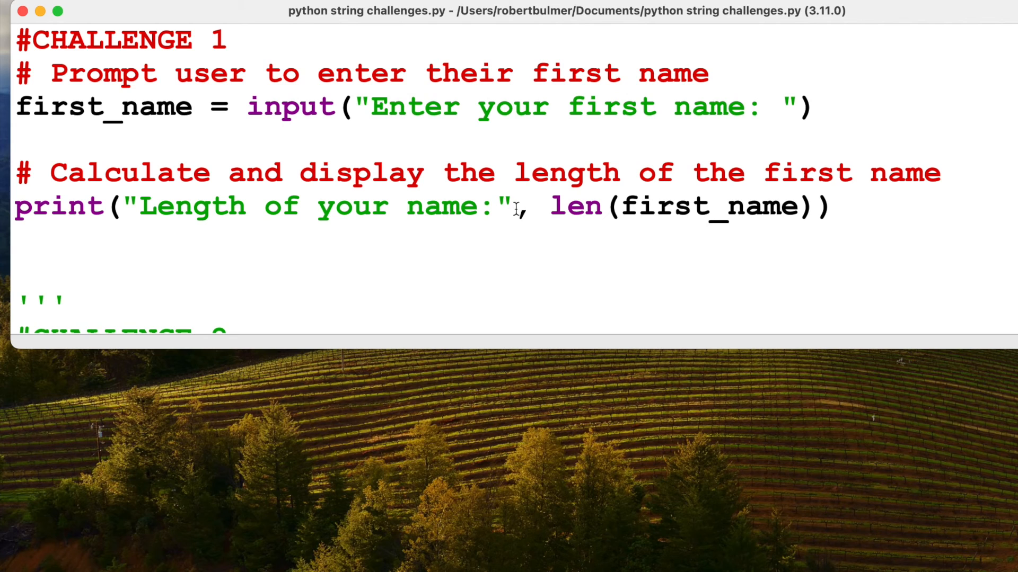
{"action": "mouse_move", "coordinate": [522, 221]}
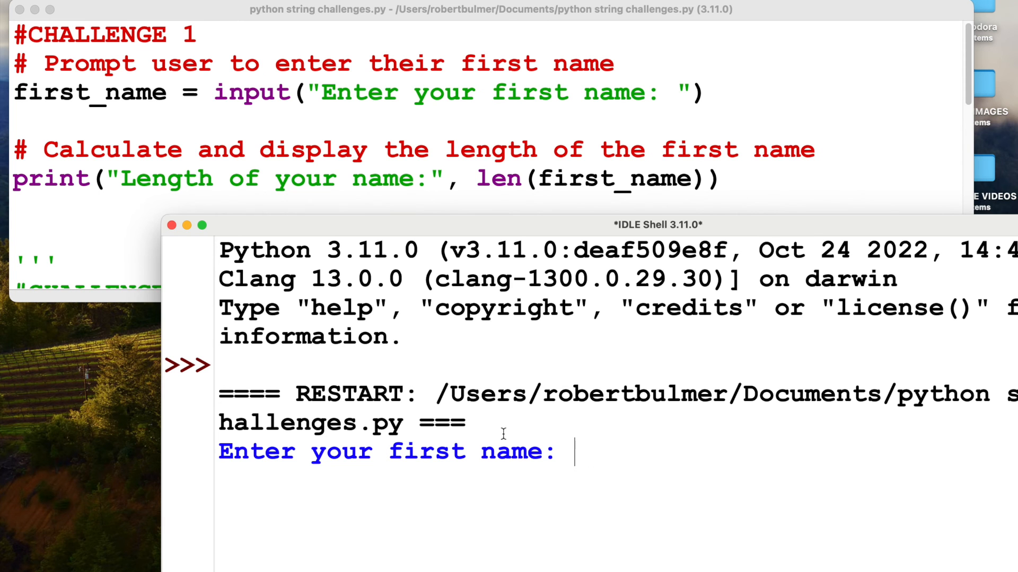
Answer the first-name prompt with 'robert' and return to the editor
{"action": "type", "text": "robert"}
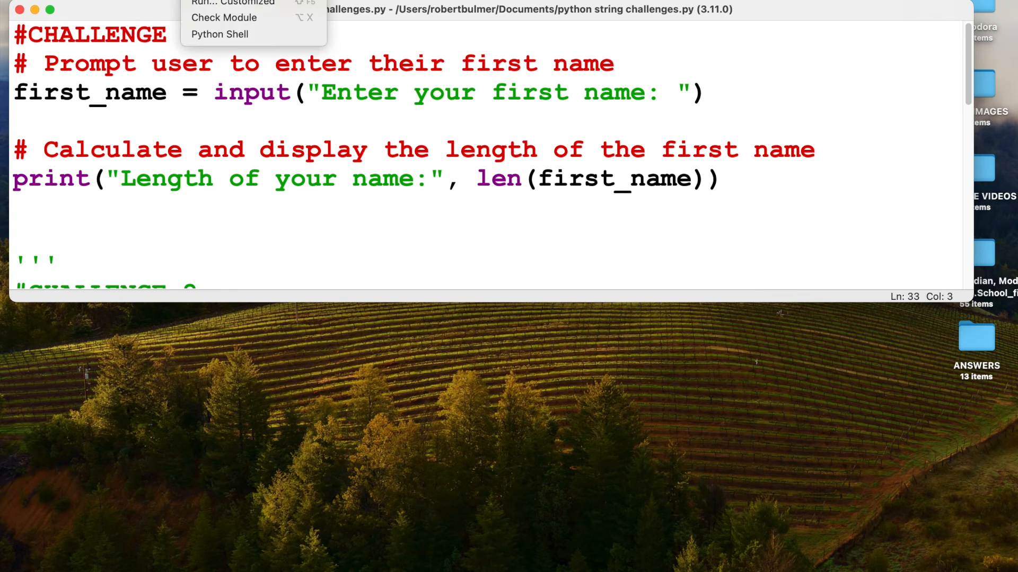
{"action": "left_click", "coordinate": [233, 3]}
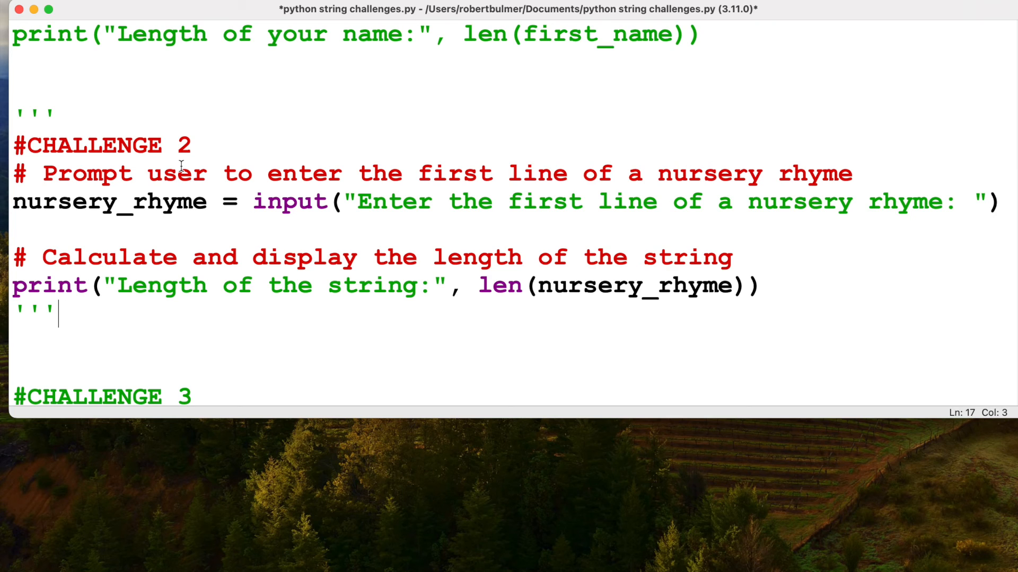
{"action": "mouse_move", "coordinate": [329, 195]}
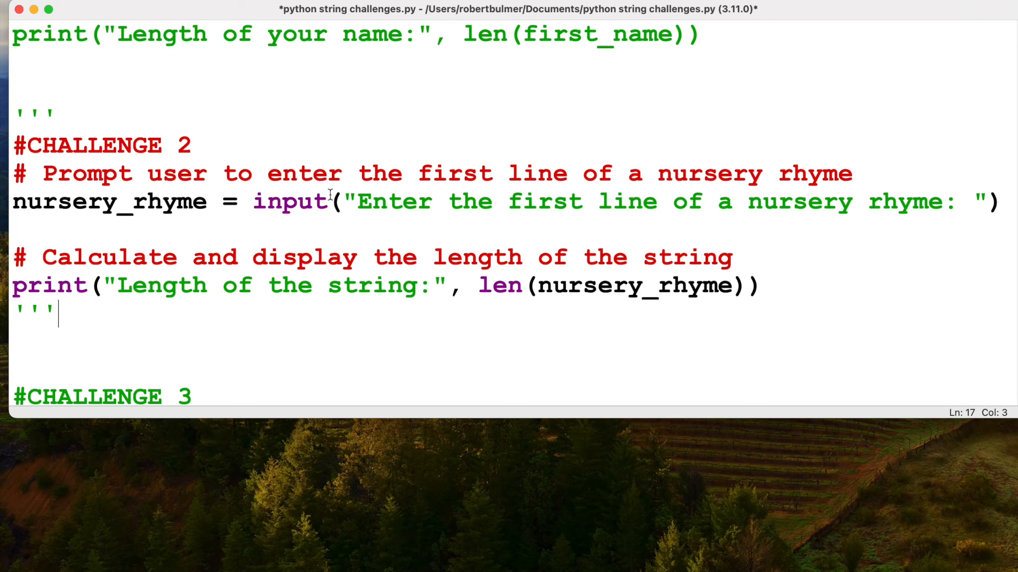
{"action": "mouse_move", "coordinate": [302, 184]}
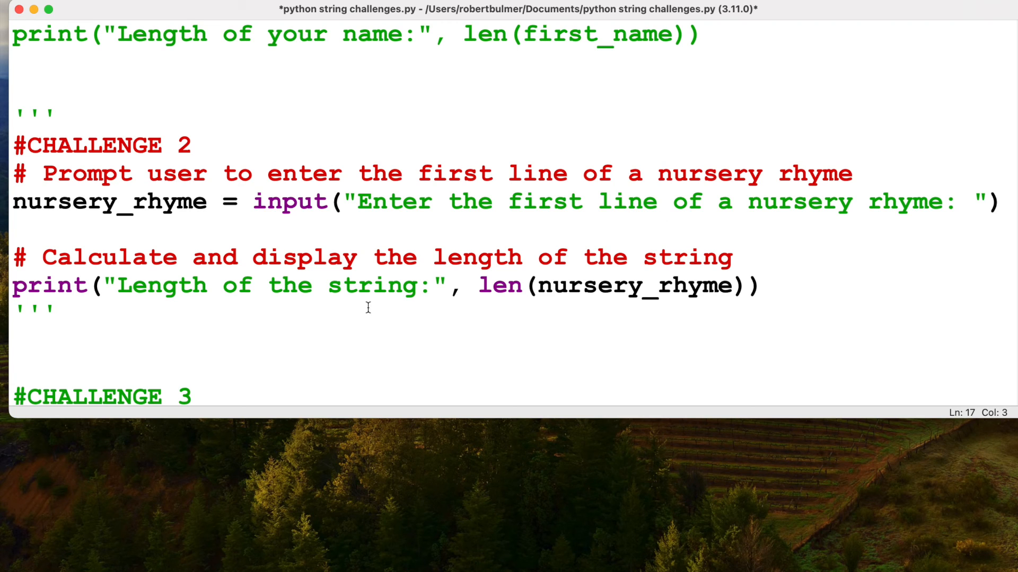
Save and run the script, then enter 'humpty dumpty sat on a wall' to get length 27
{"action": "left_click", "coordinate": [57, 312]}
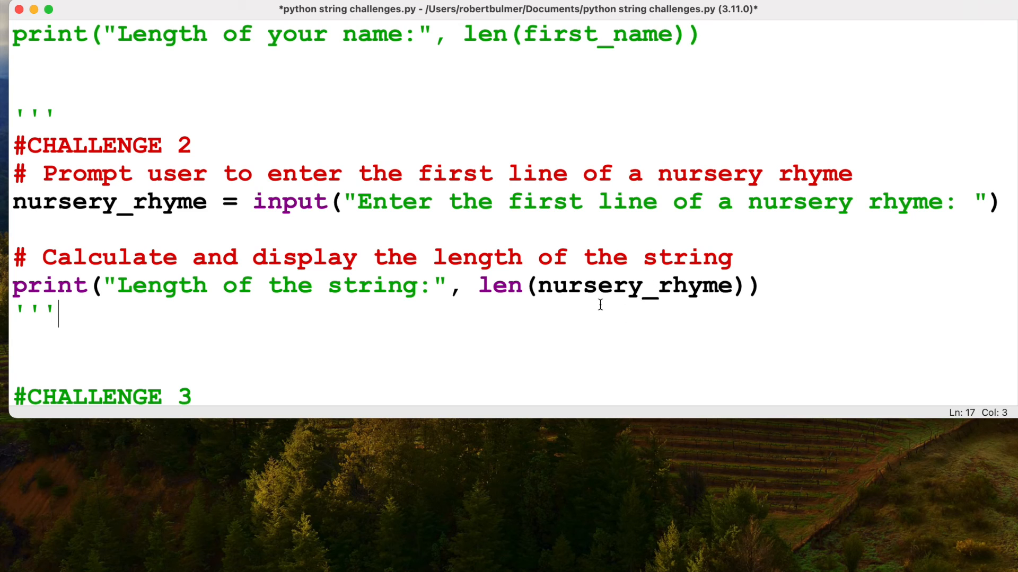
{"action": "mouse_move", "coordinate": [641, 190]}
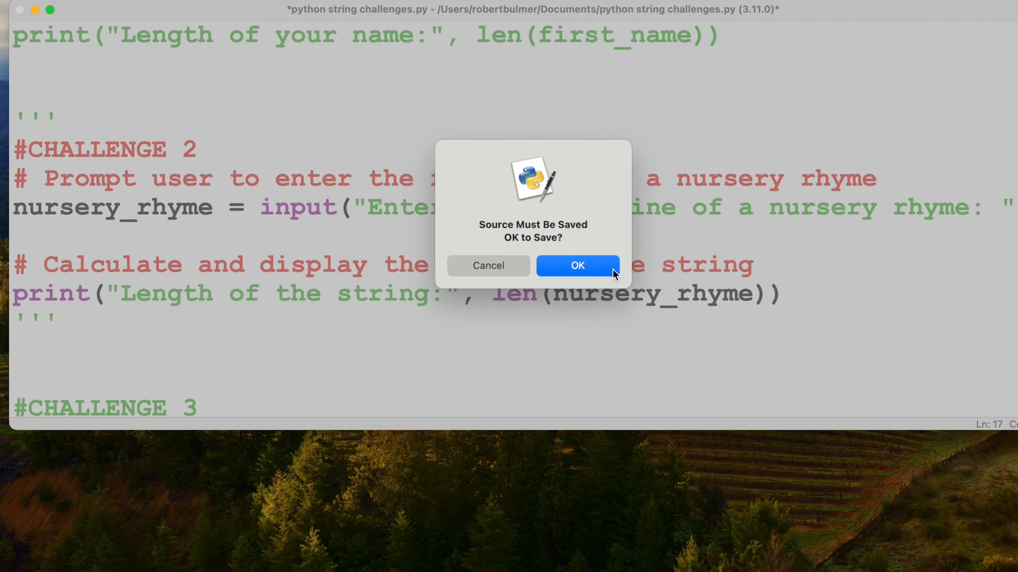
{"action": "left_click", "coordinate": [577, 265]}
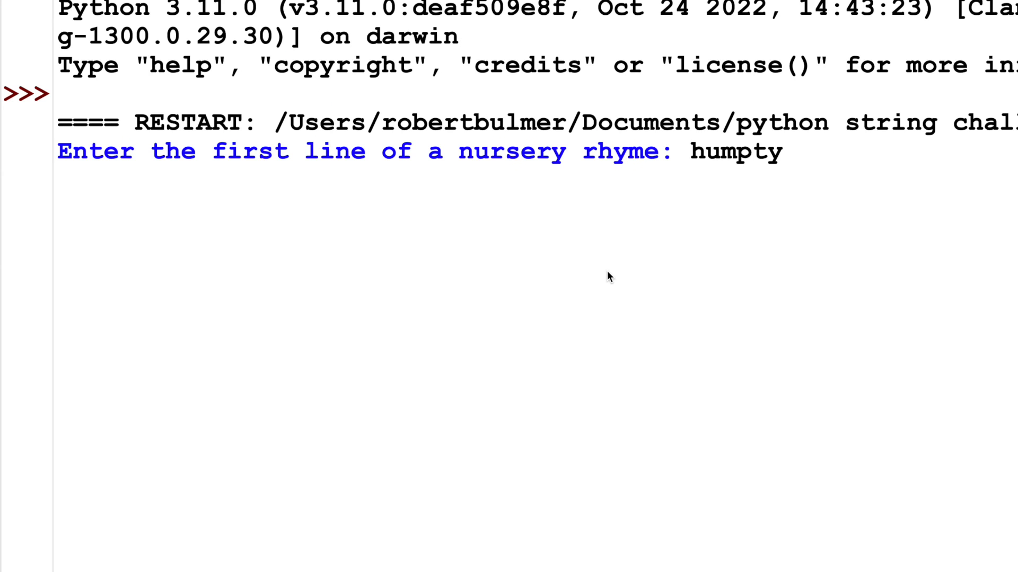
{"action": "type", "text": "dumpty"}
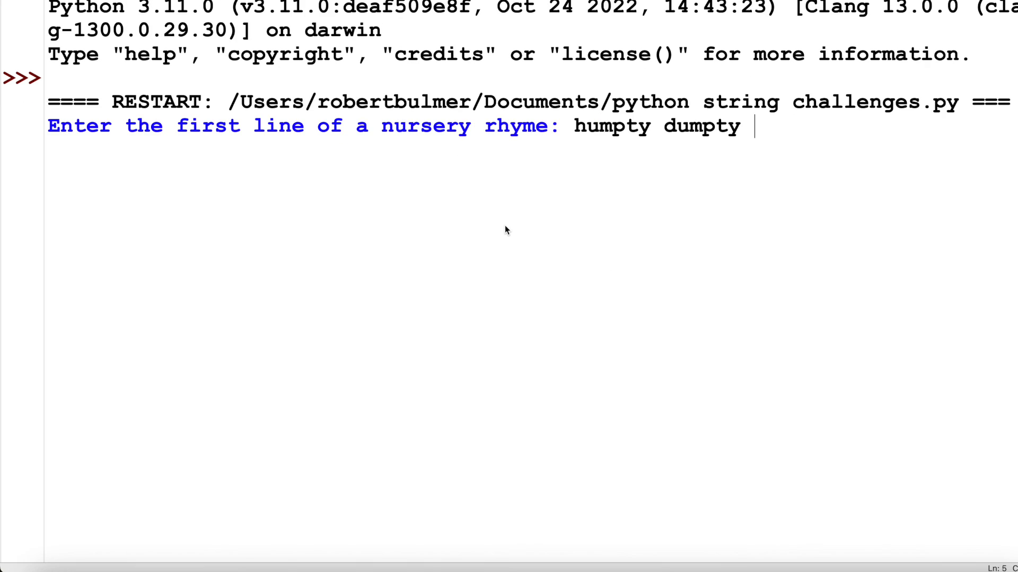
{"action": "type", "text": "sat on a wall"}
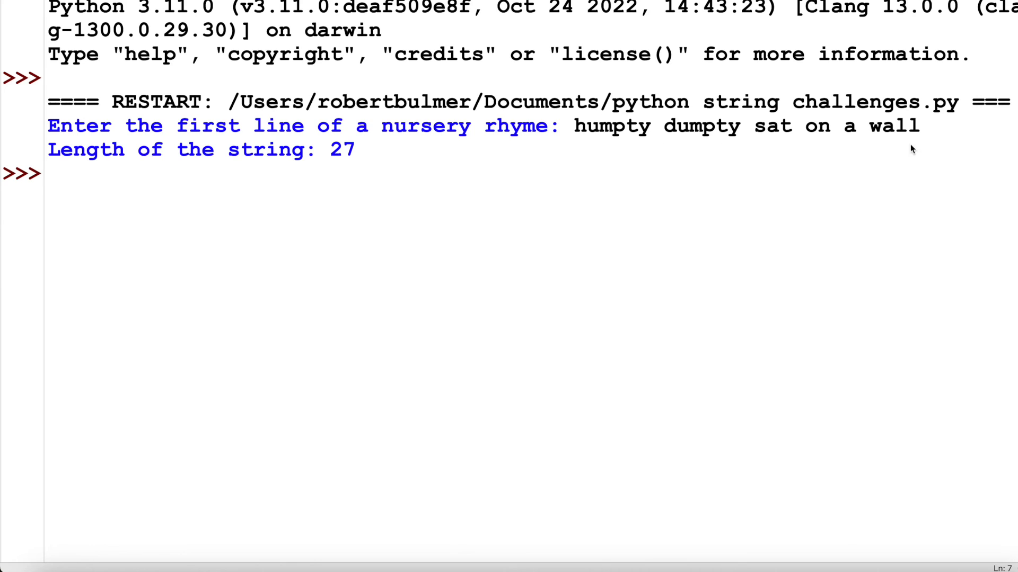
{"action": "mouse_move", "coordinate": [717, 171]}
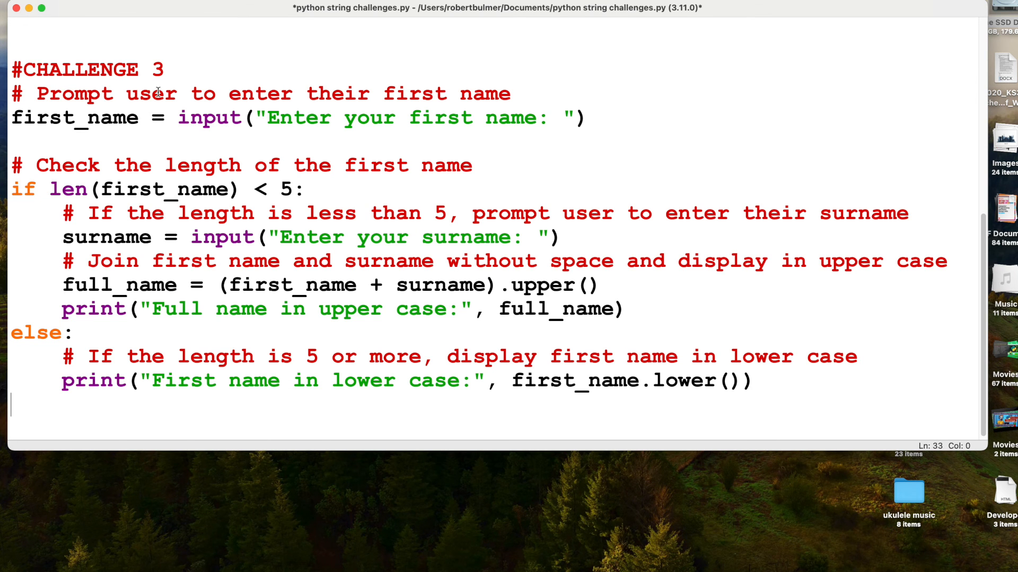
{"action": "mouse_move", "coordinate": [496, 97]}
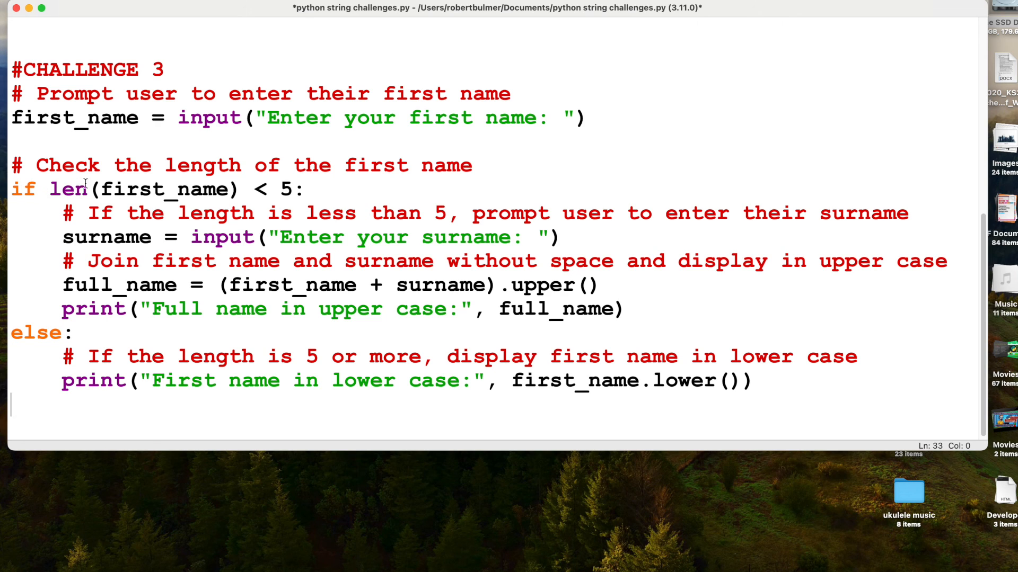
{"action": "mouse_move", "coordinate": [297, 189]}
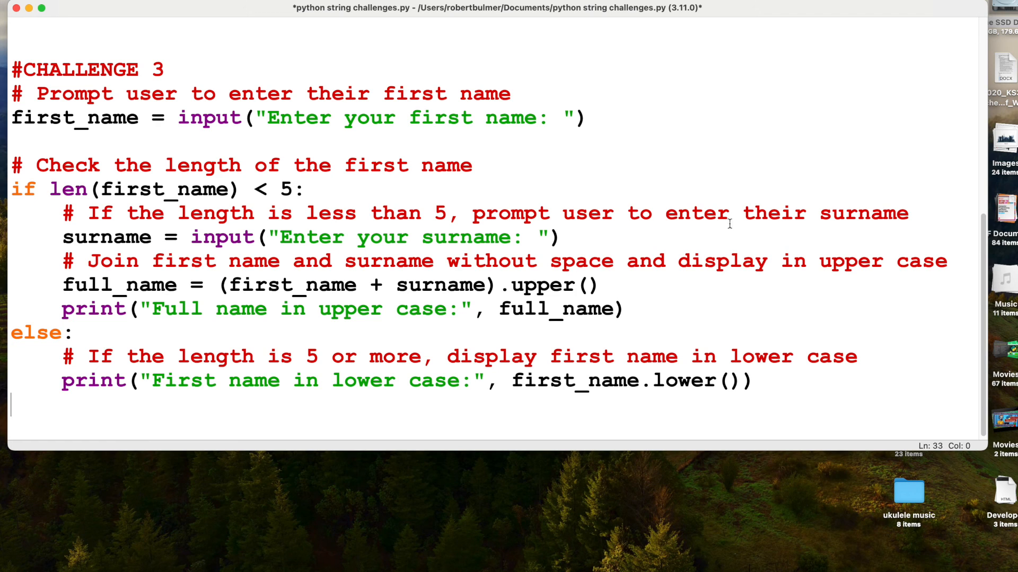
{"action": "mouse_move", "coordinate": [170, 239]}
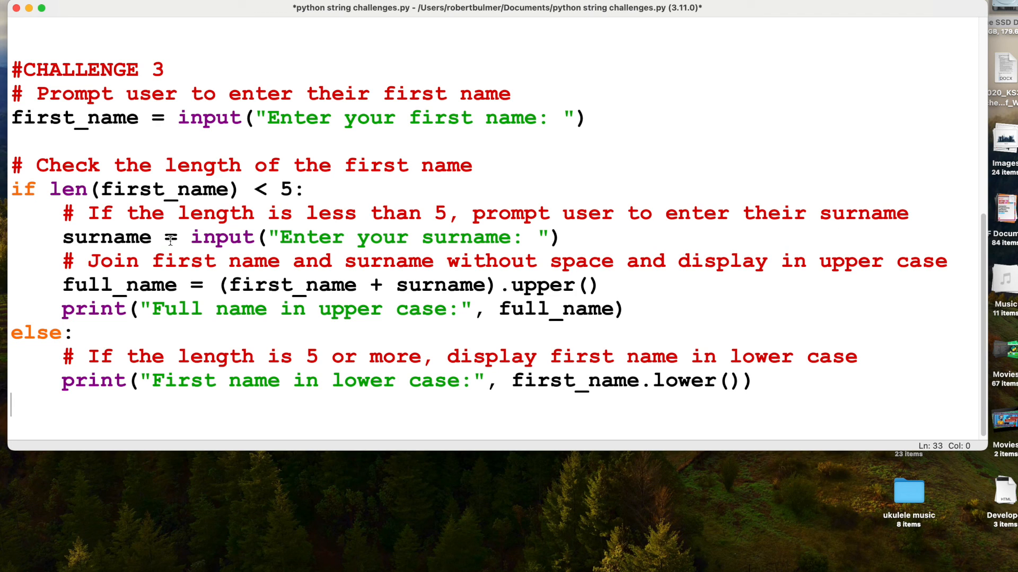
{"action": "mouse_move", "coordinate": [532, 237]}
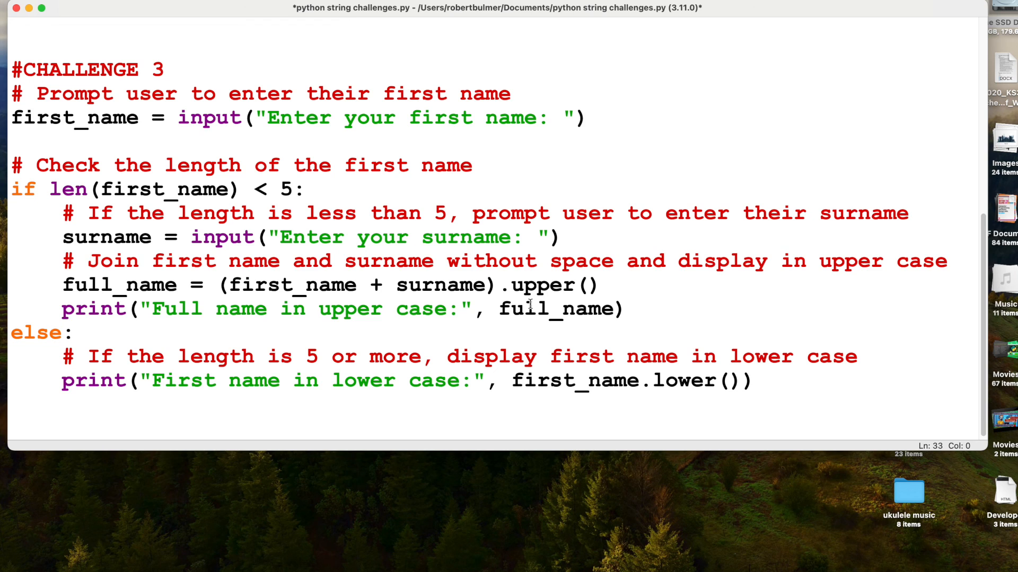
Highlight the .upper() call on the full_name line in Challenge 3
{"action": "double_click", "coordinate": [548, 286]}
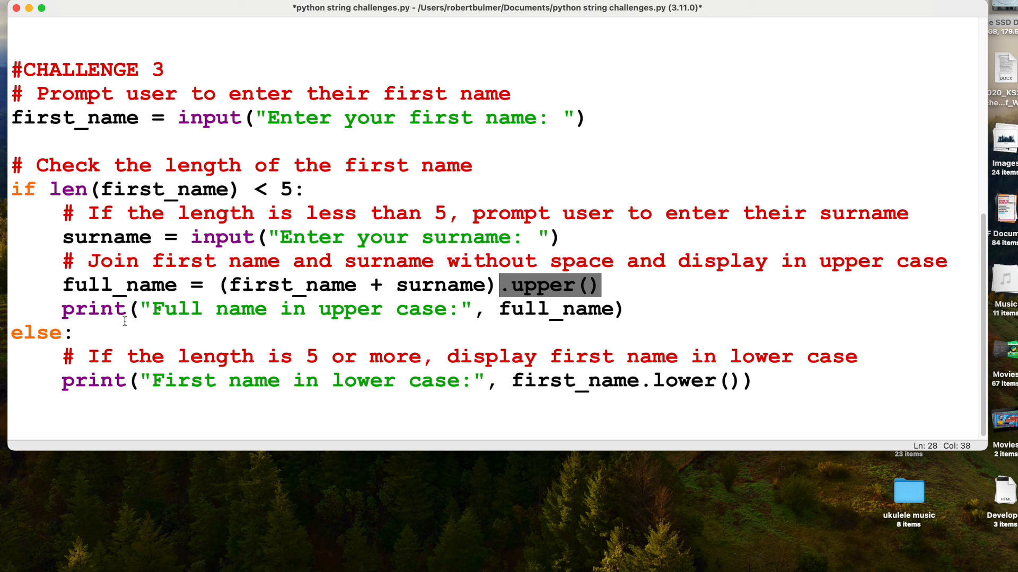
{"action": "mouse_move", "coordinate": [48, 326]}
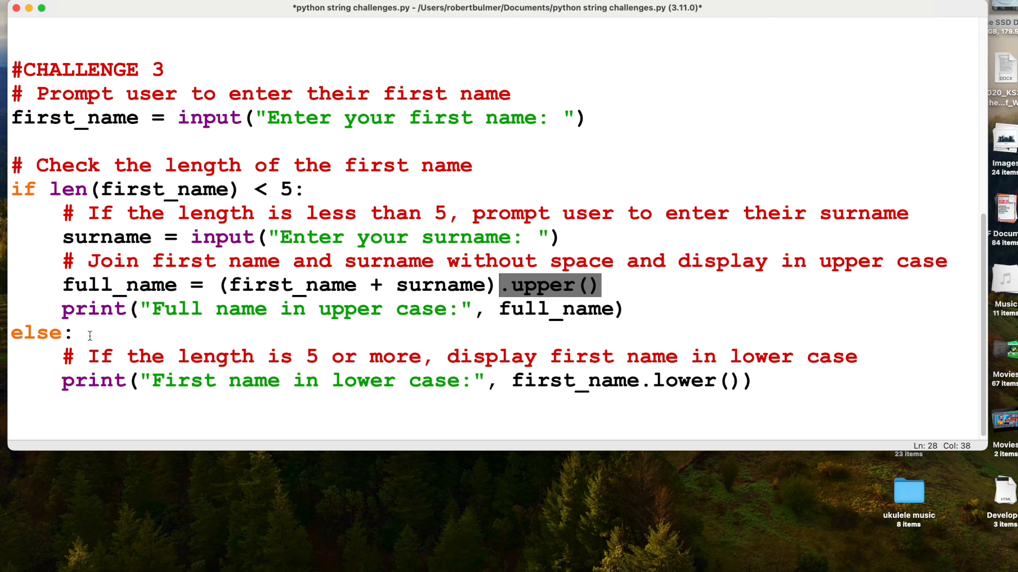
{"action": "mouse_move", "coordinate": [367, 364]}
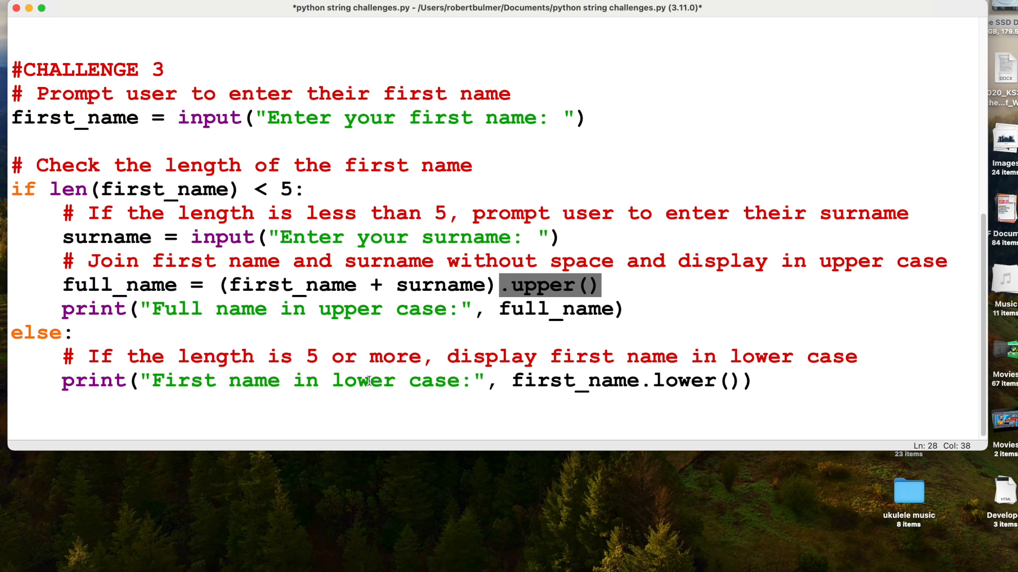
{"action": "mouse_move", "coordinate": [727, 381]}
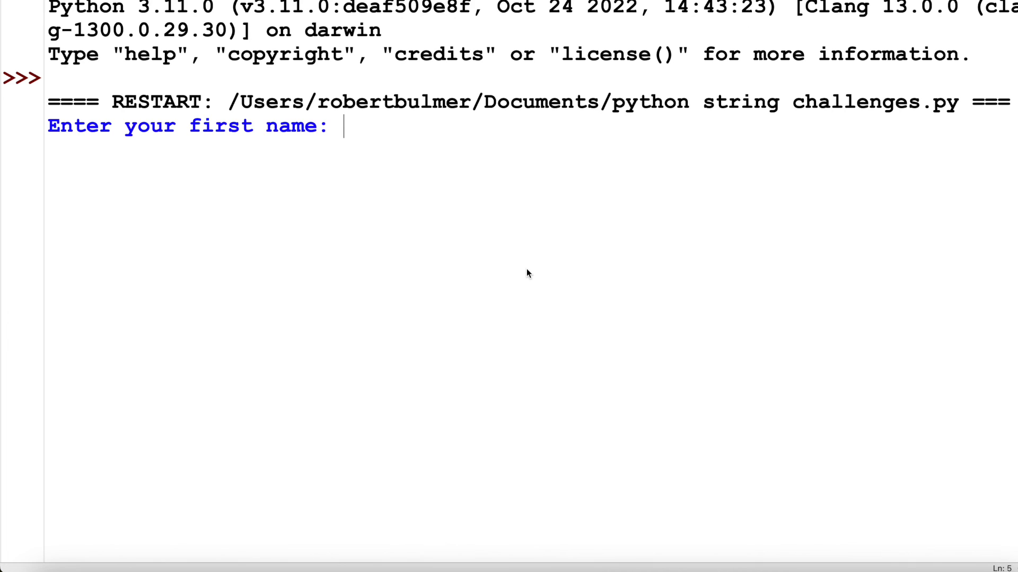
Answer the prompt with the six-letter name 'robert' so no surname is asked
{"action": "type", "text": "rob"}
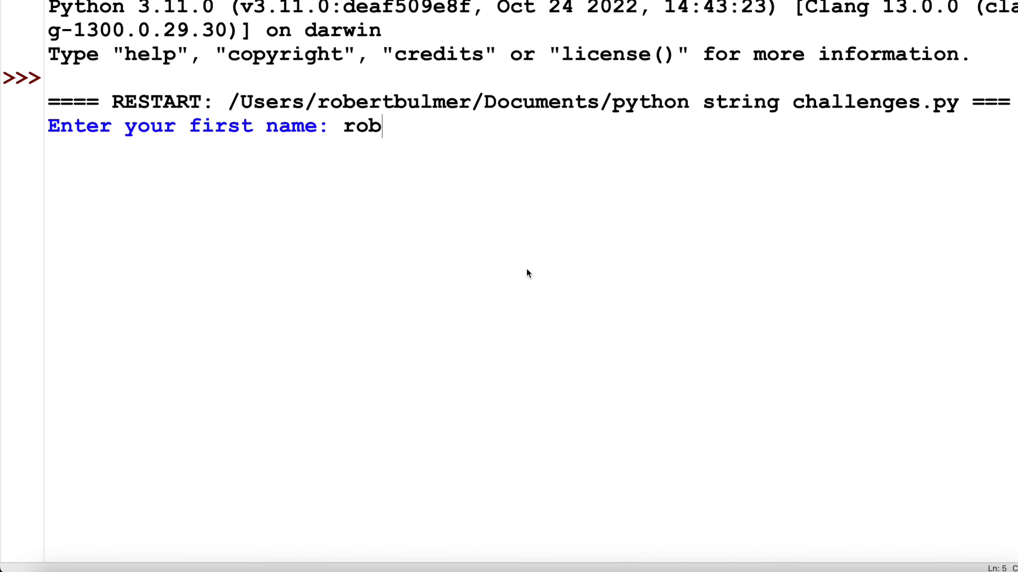
{"action": "type", "text": "ert"}
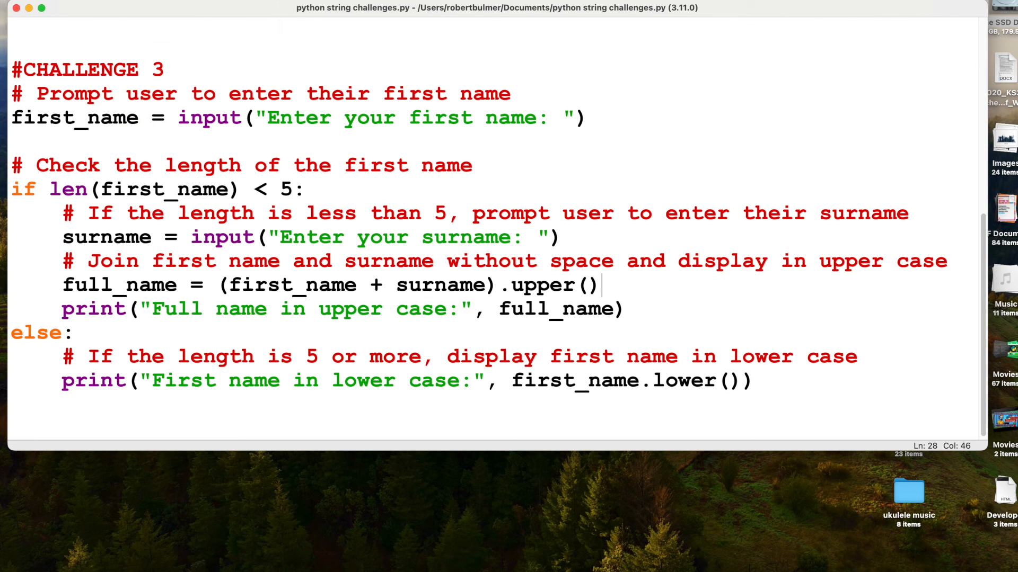
Run again with first name 'sam', then surname 'bulmer' at the follow-up prompt
{"action": "key", "text": "f5"}
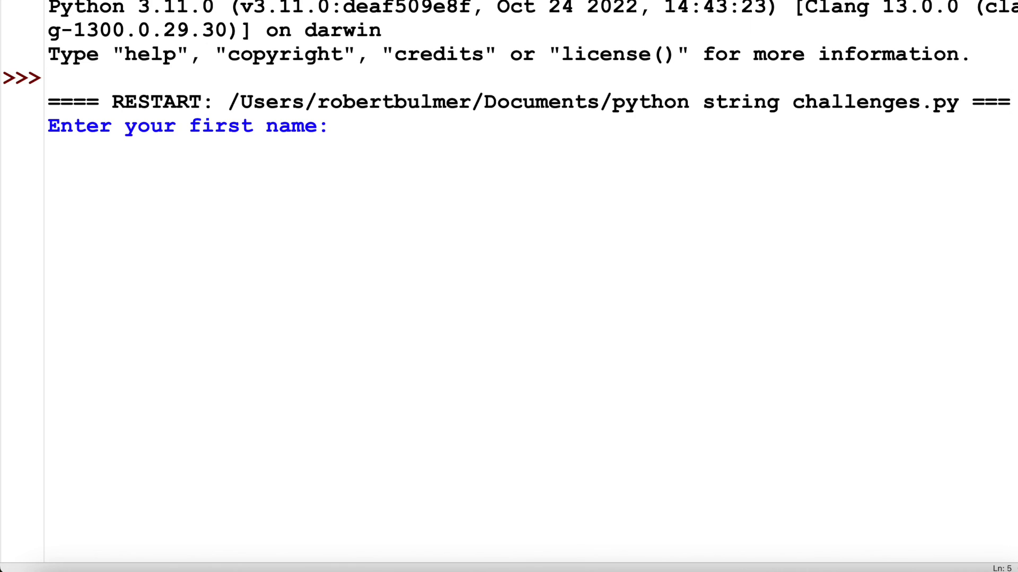
{"action": "type", "text": "sam"}
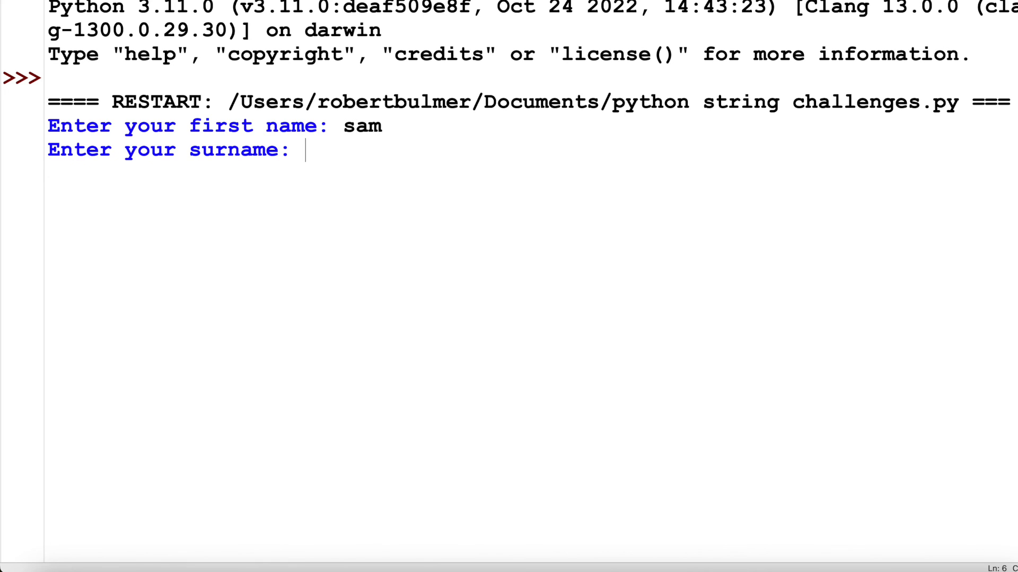
{"action": "type", "text": "bulmer"}
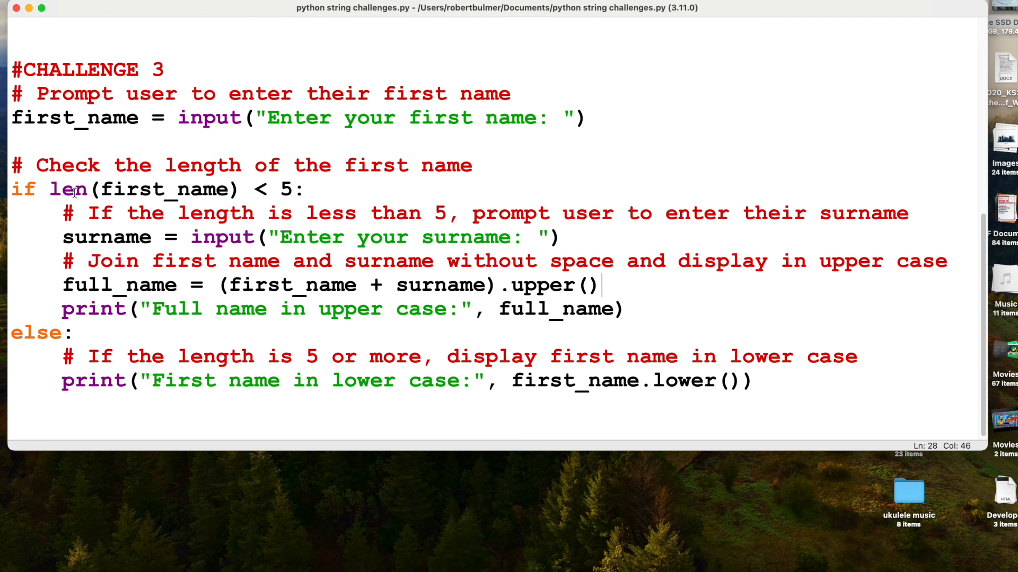
{"action": "mouse_move", "coordinate": [519, 299]}
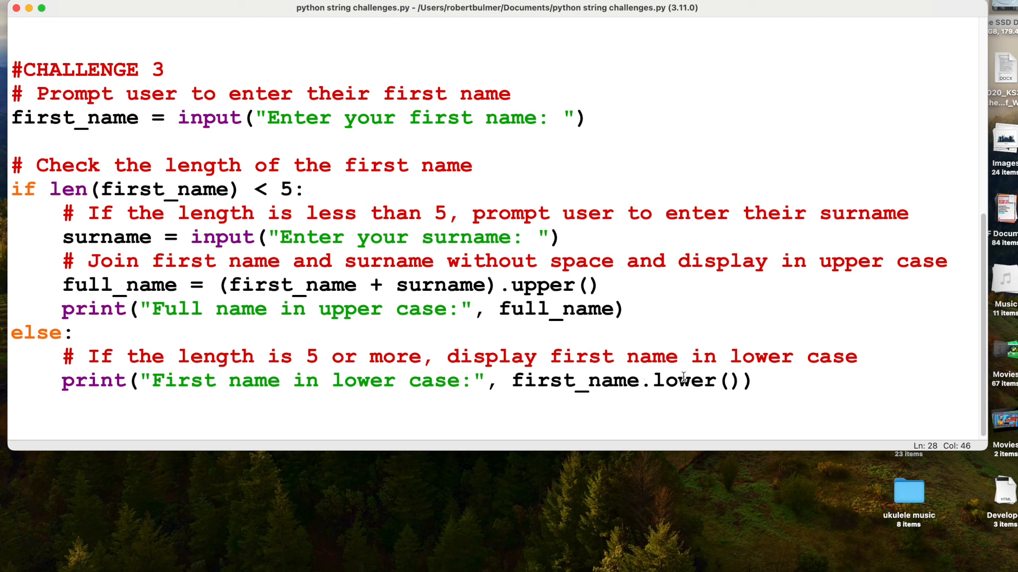
{"action": "mouse_move", "coordinate": [24, 153]}
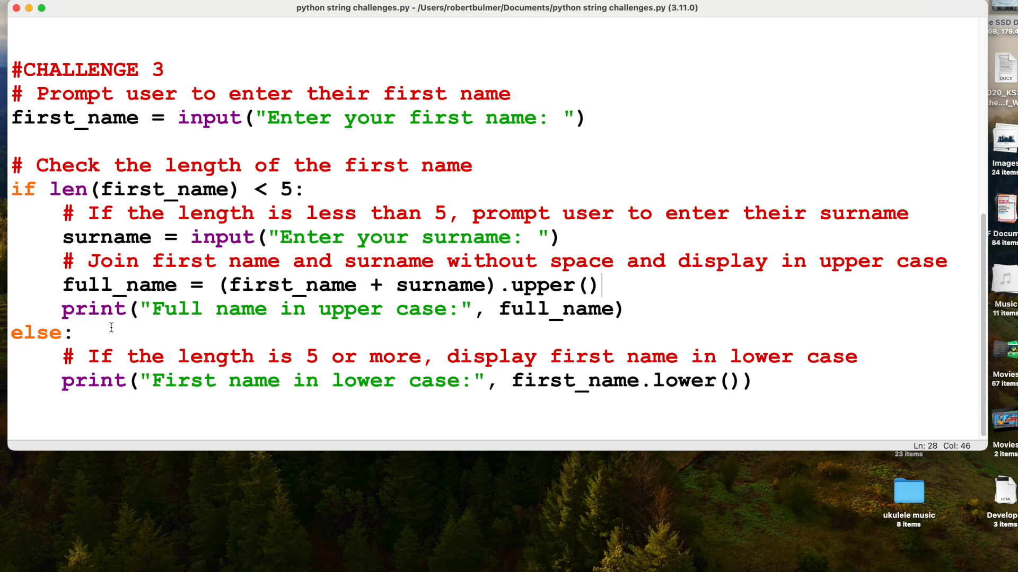
{"action": "mouse_move", "coordinate": [340, 318]}
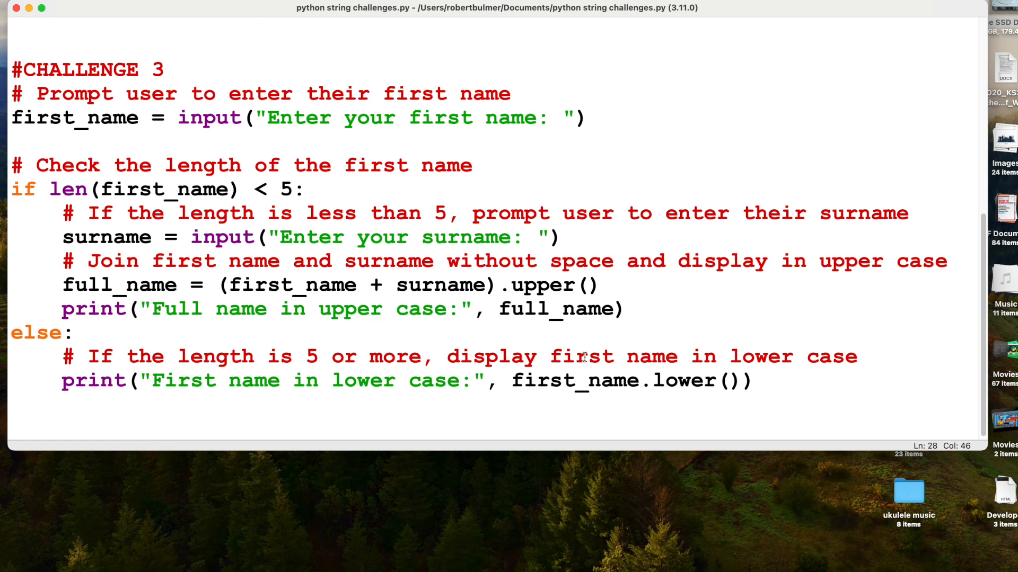
{"action": "mouse_move", "coordinate": [792, 328]}
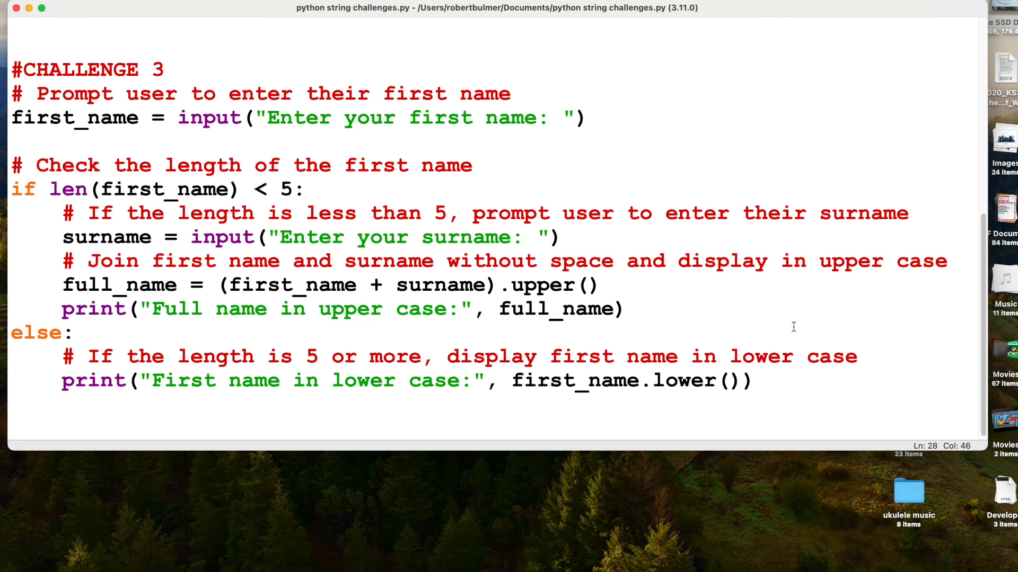